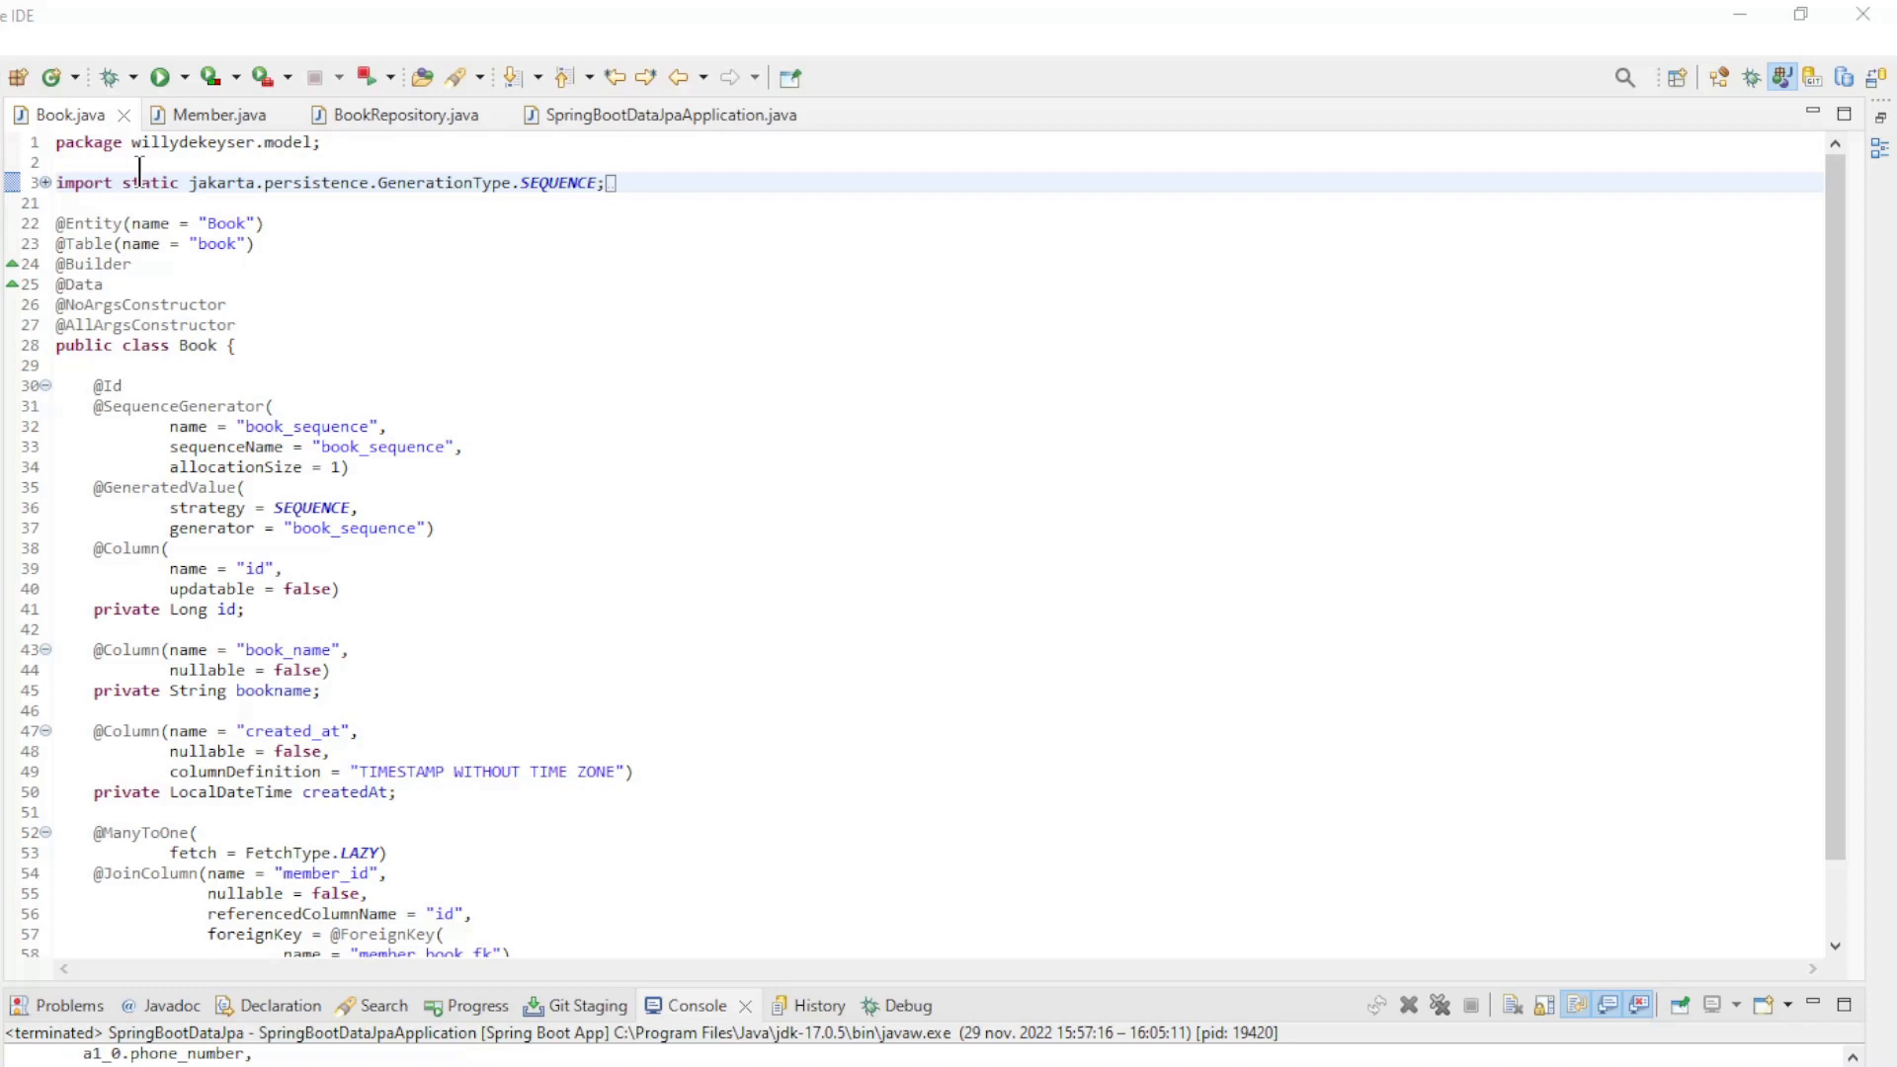
mouse_move(44, 129)
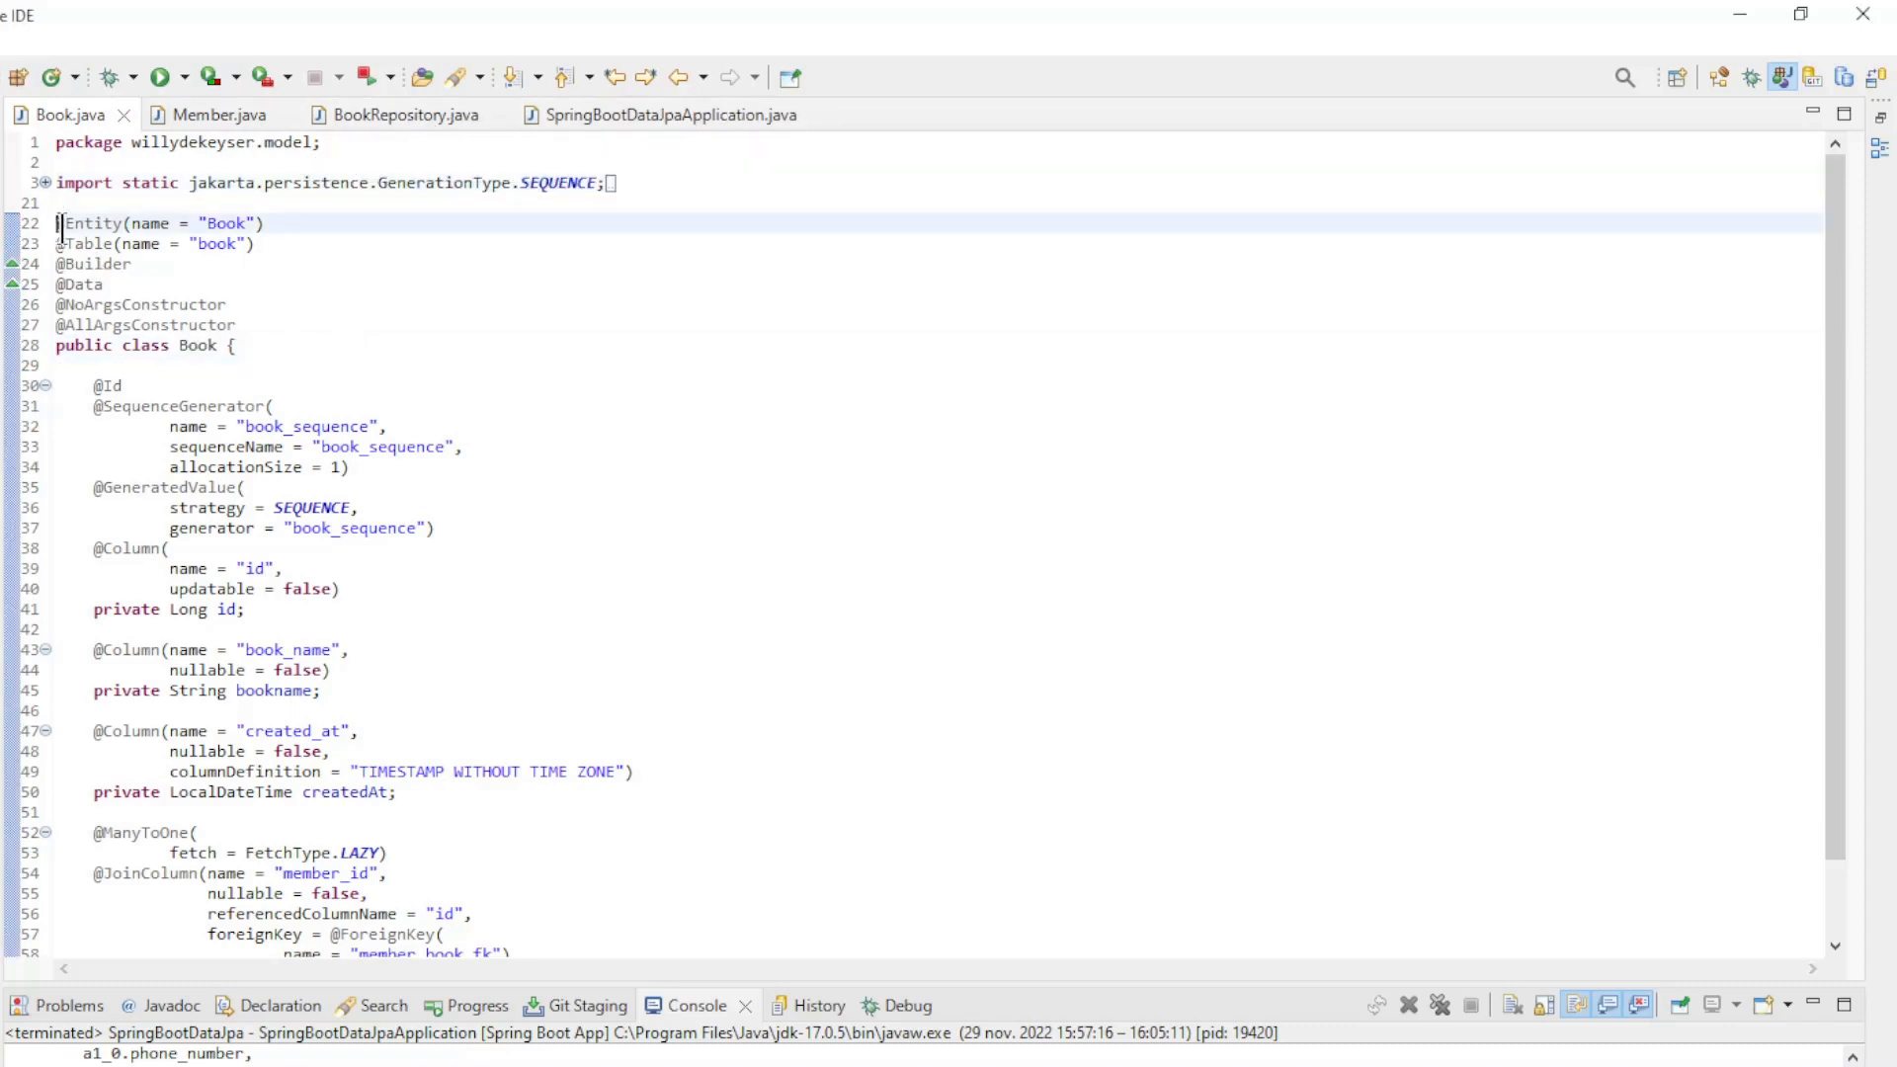
- Highlight the Book entity's many-to-one member relationship block for review
drag(55, 223, 237, 324)
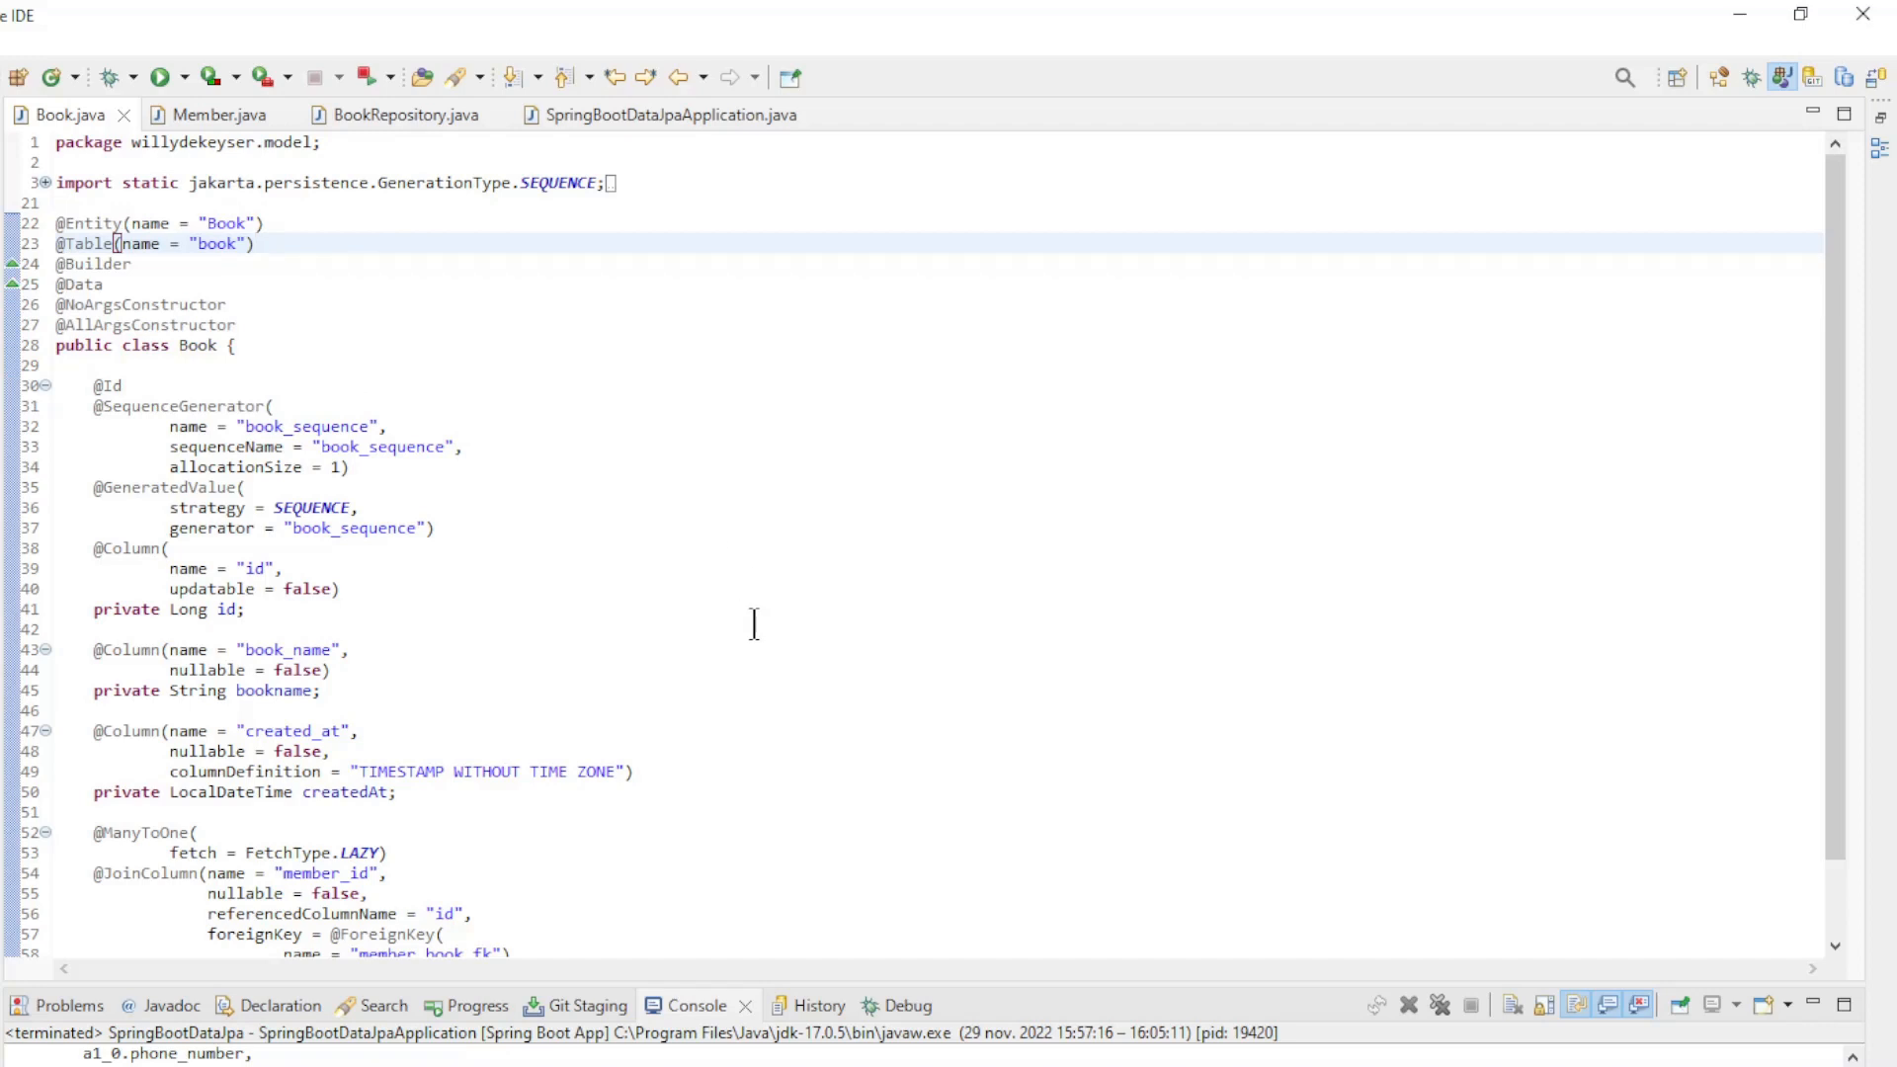
mouse_move(375, 618)
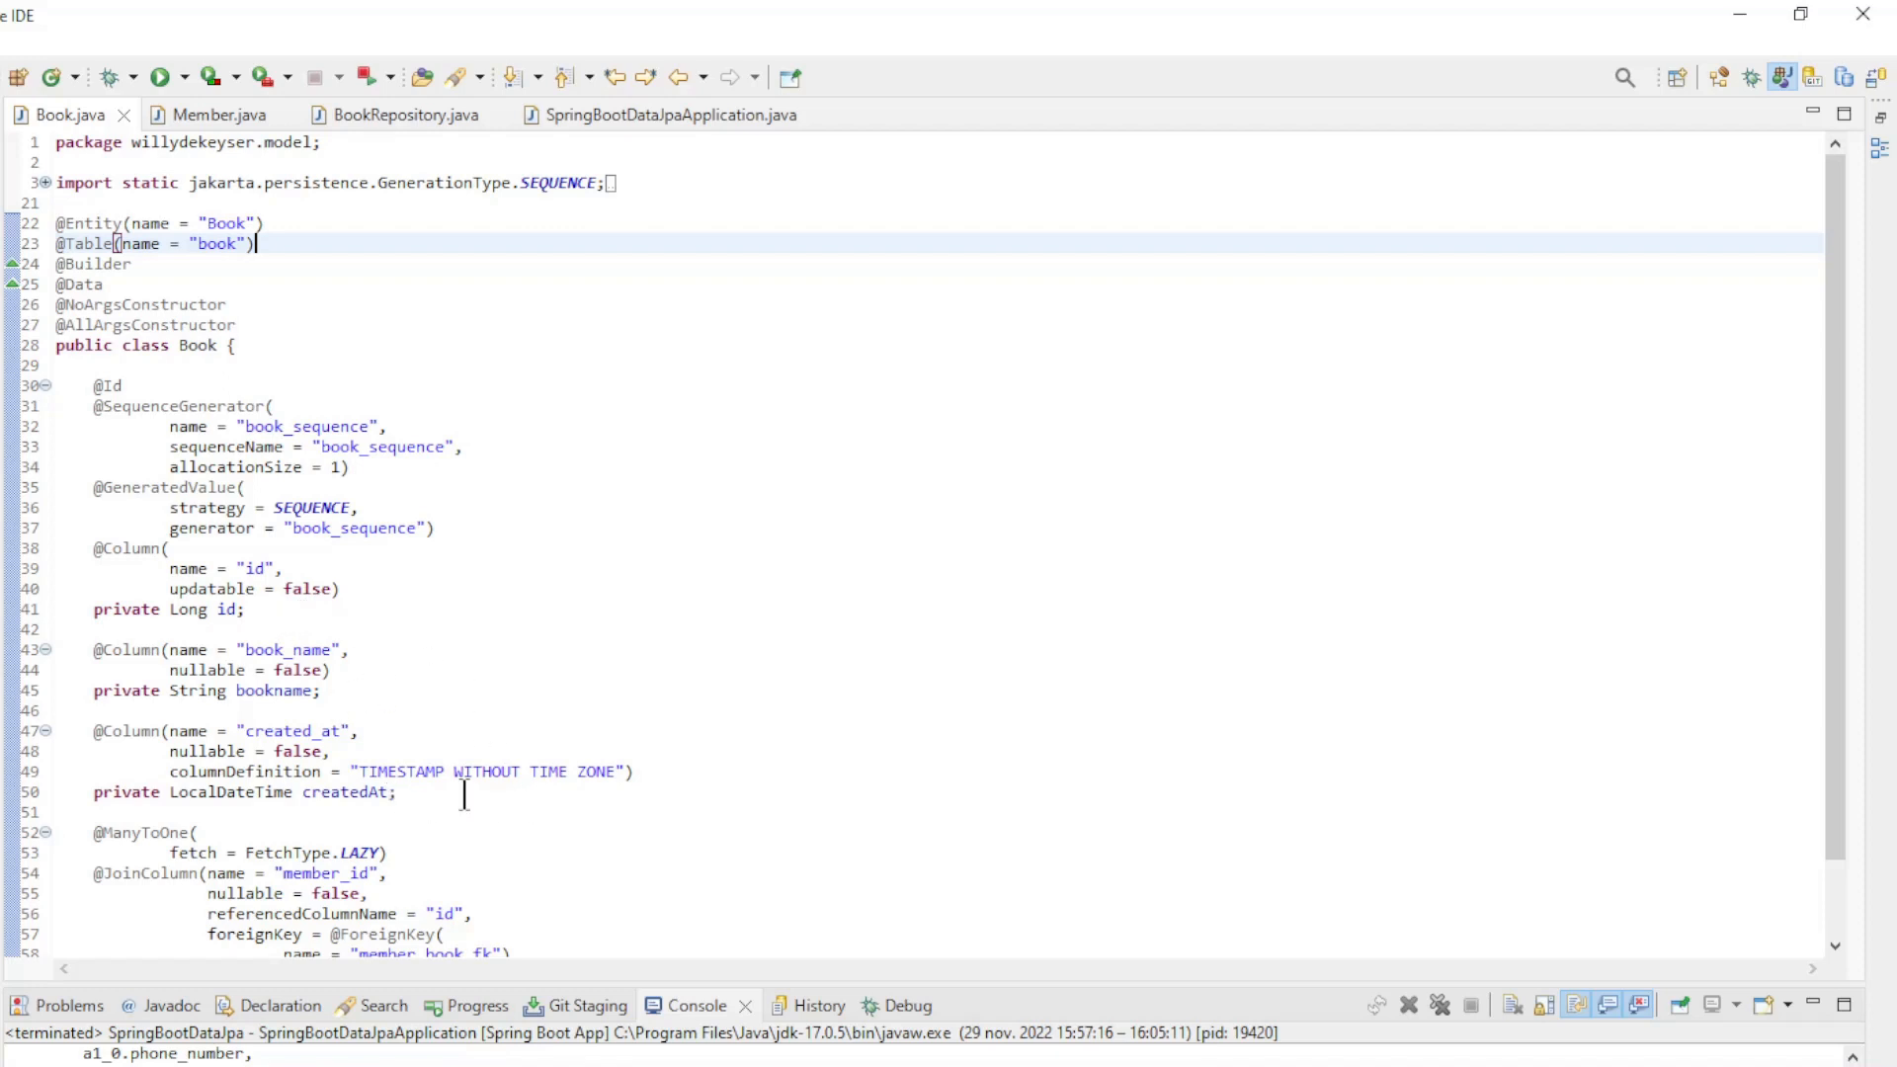
scroll(down, 3)
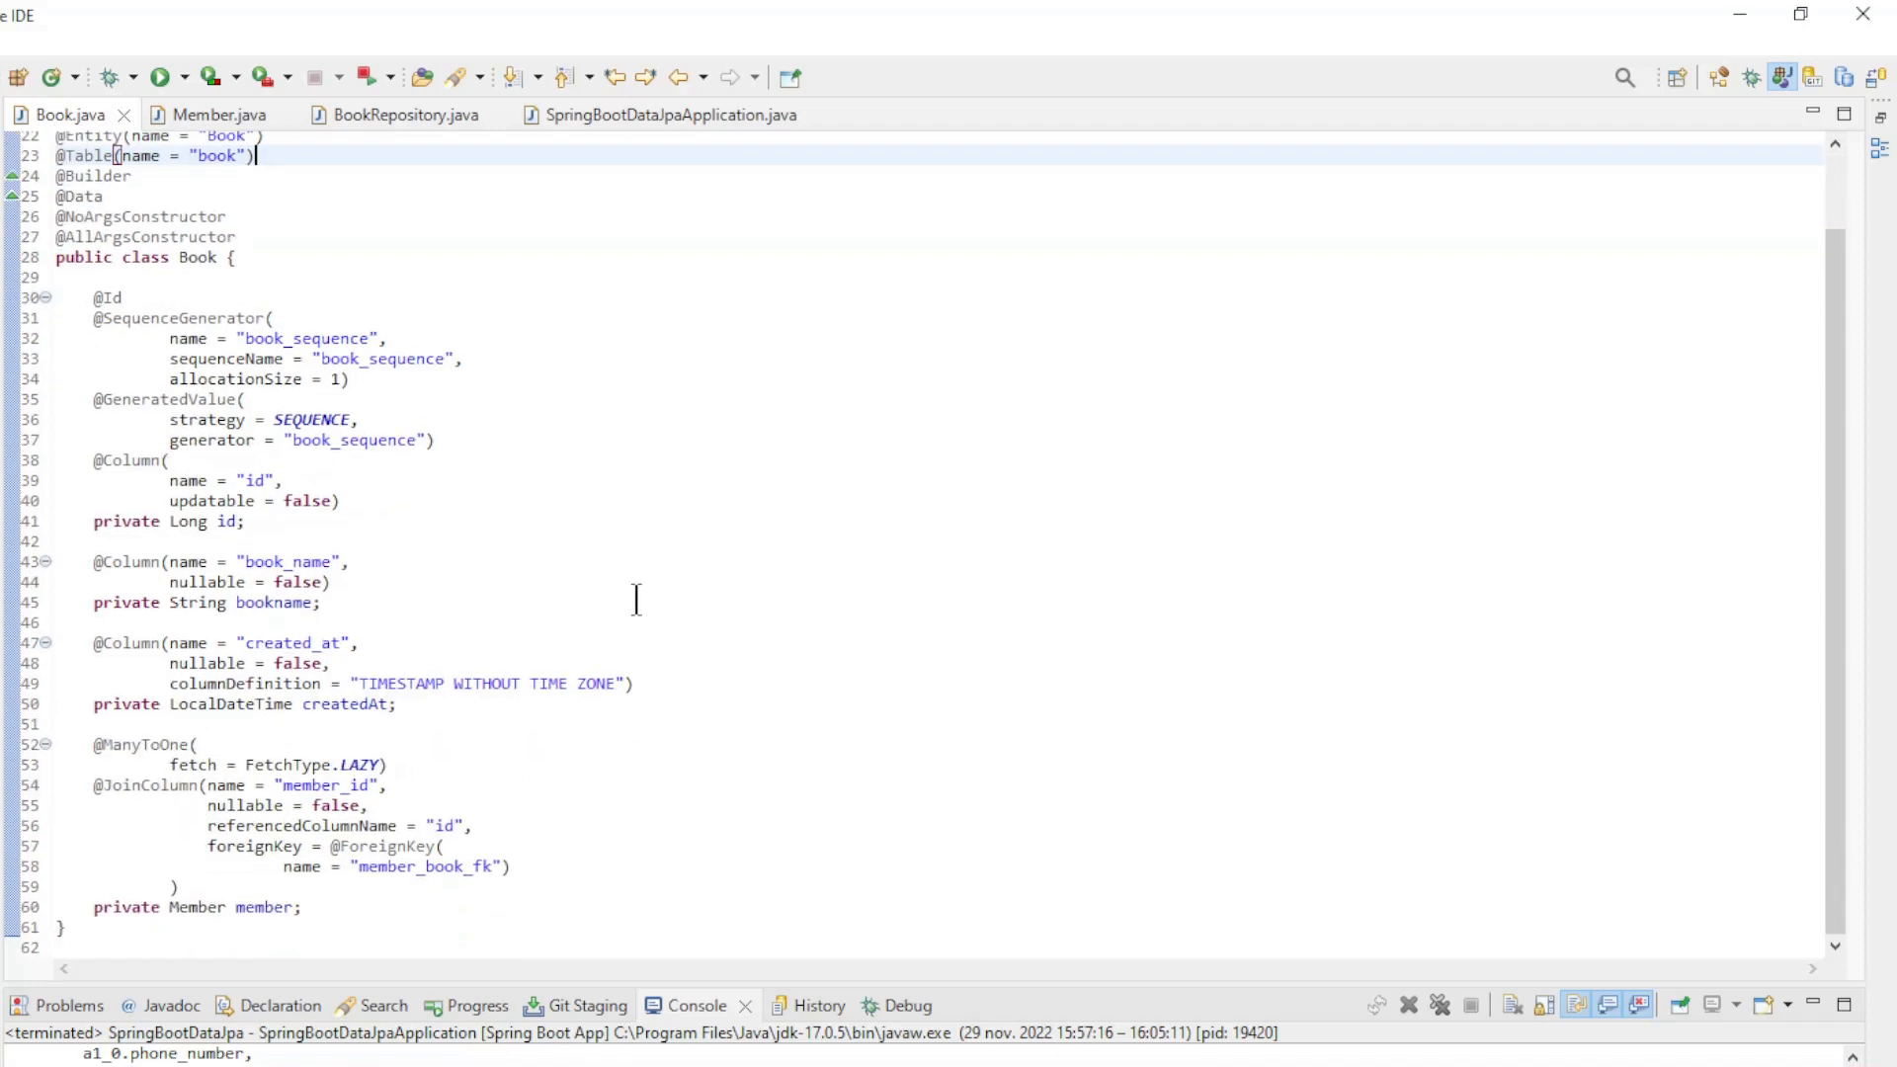
drag(93, 745, 241, 846)
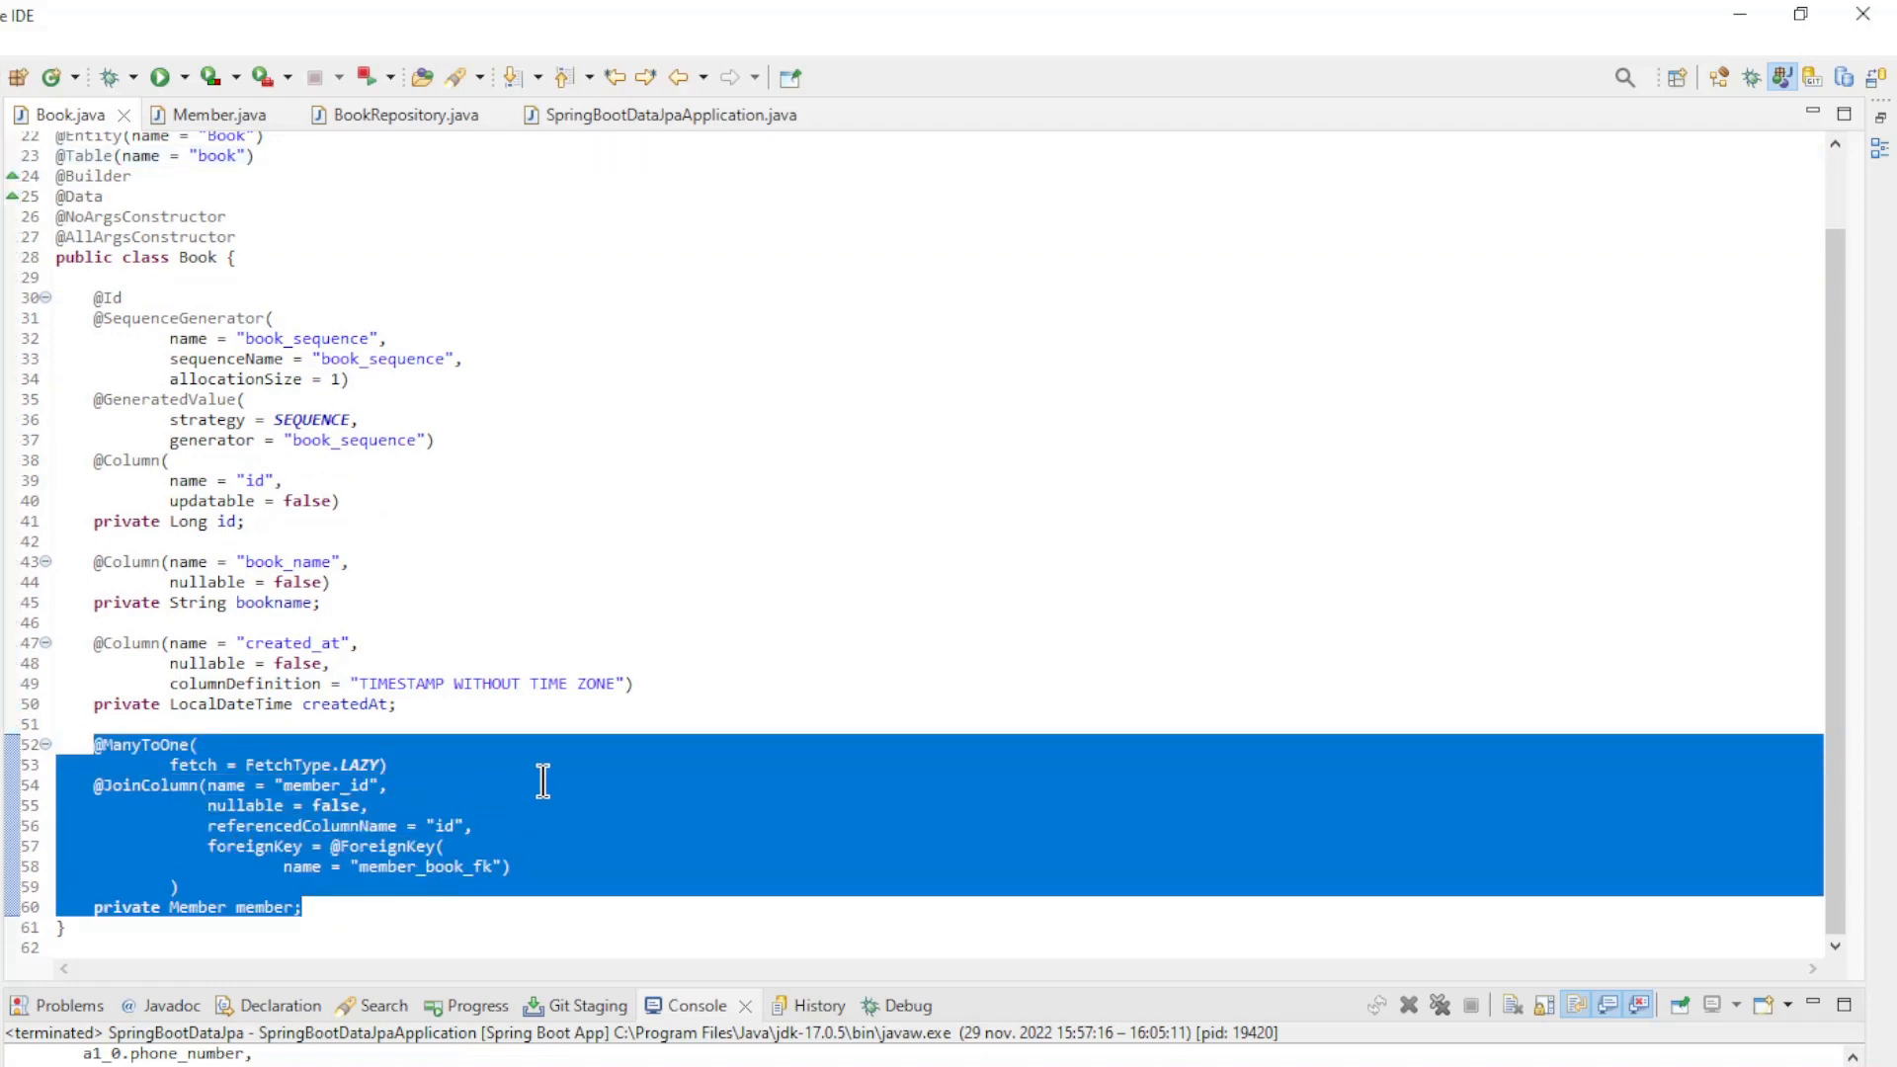
click(235, 786)
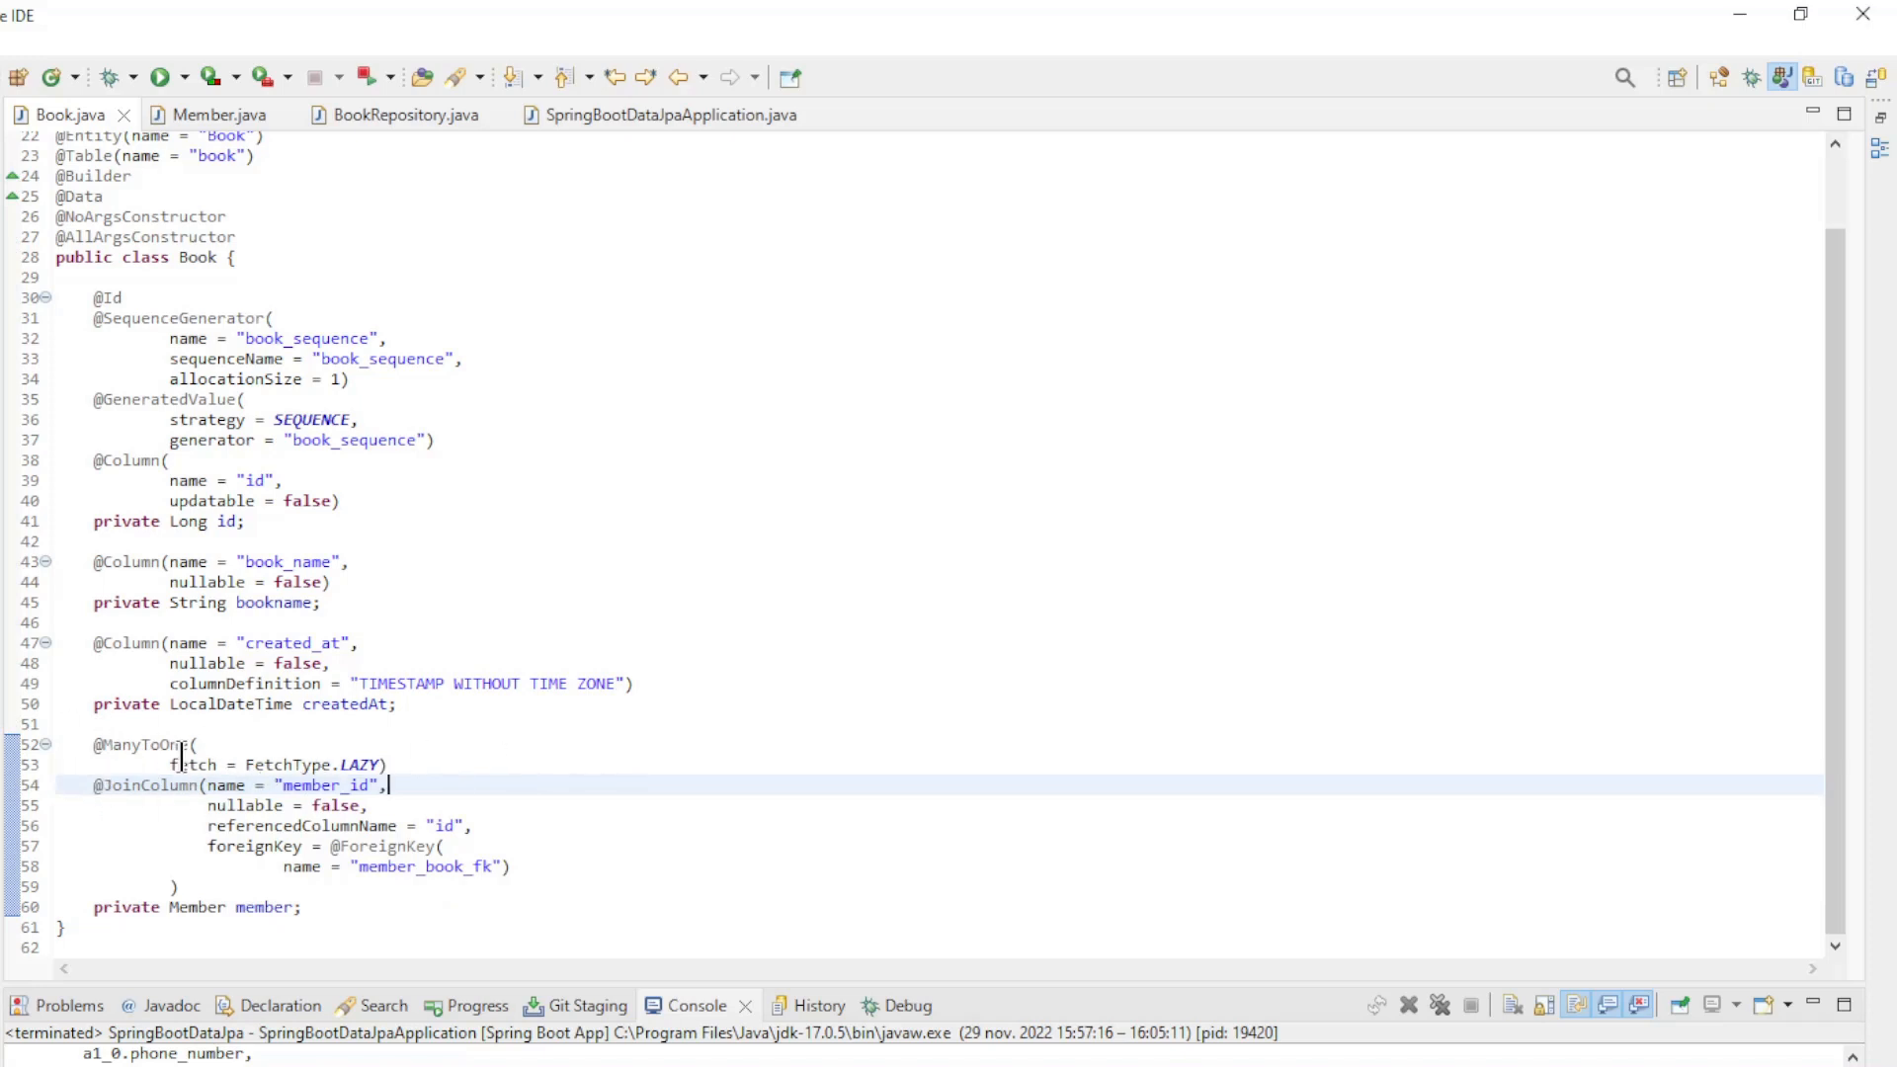
mouse_move(421, 764)
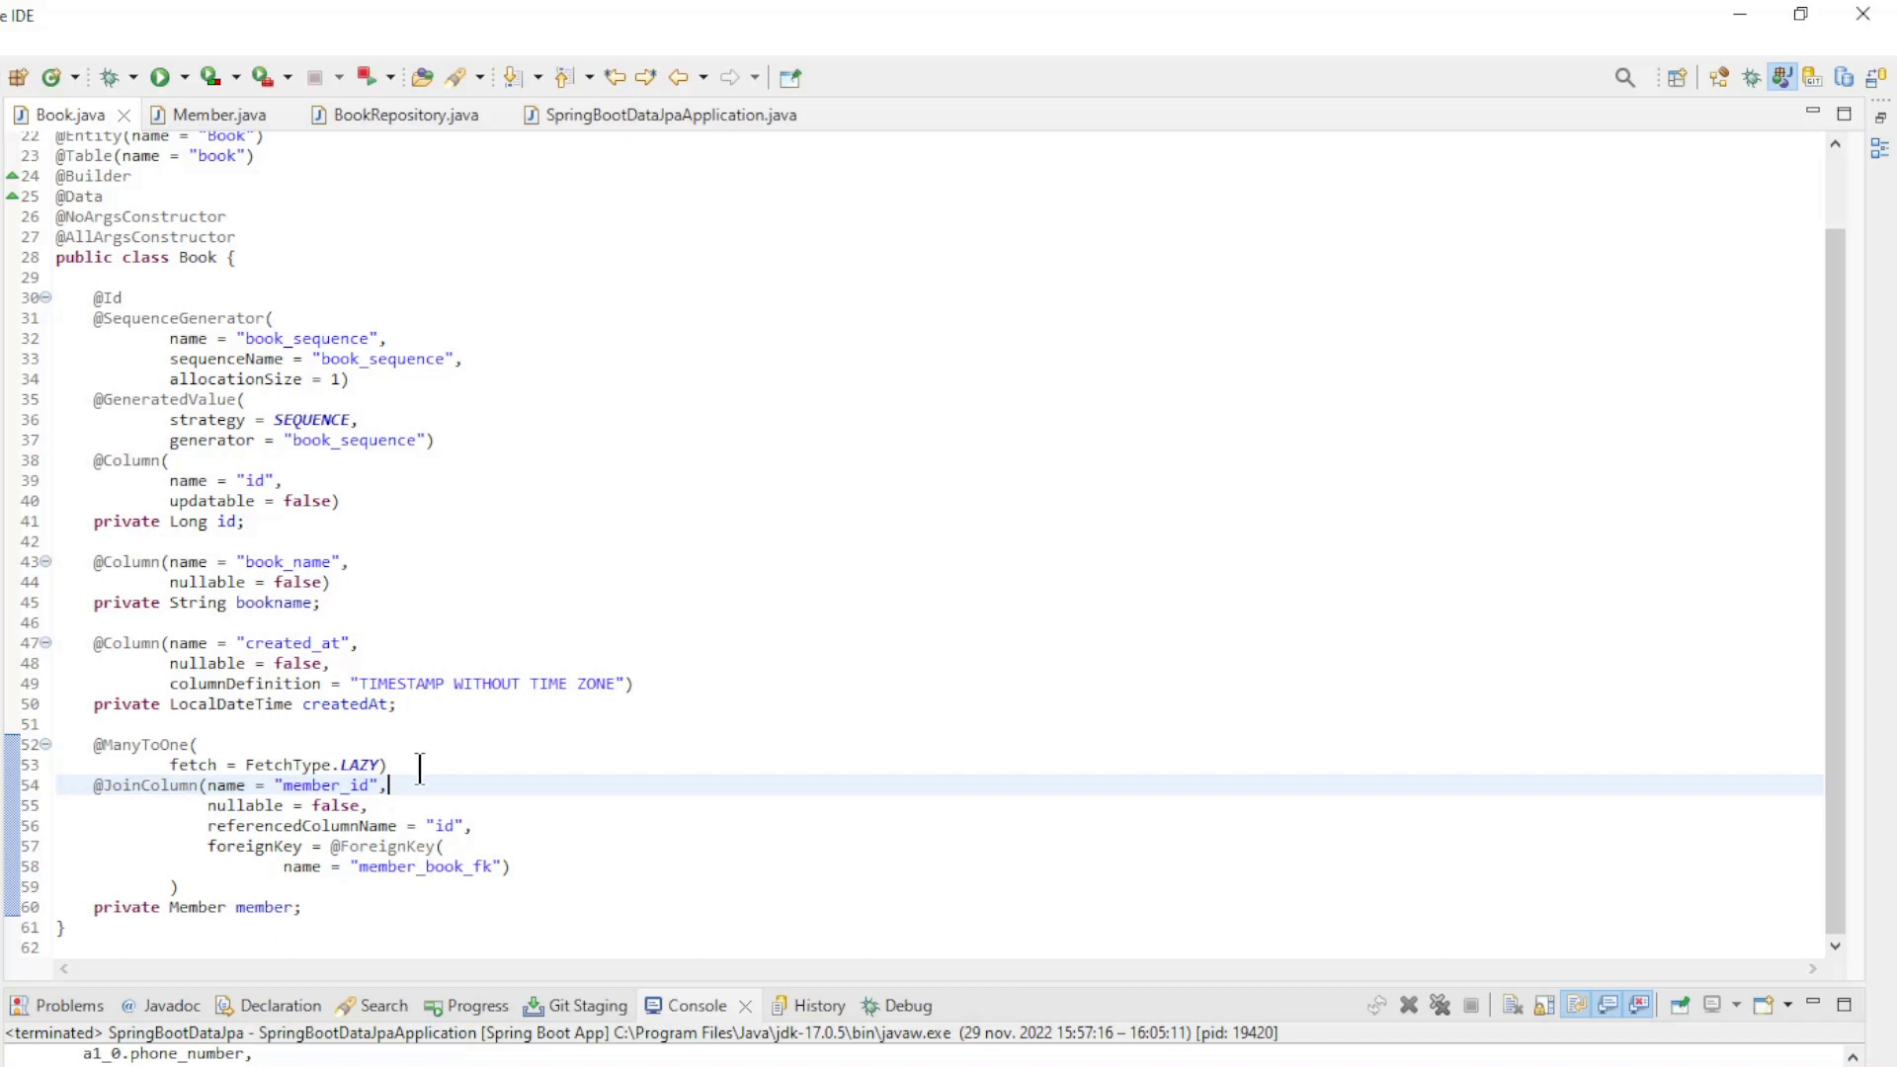
double_click(276, 765)
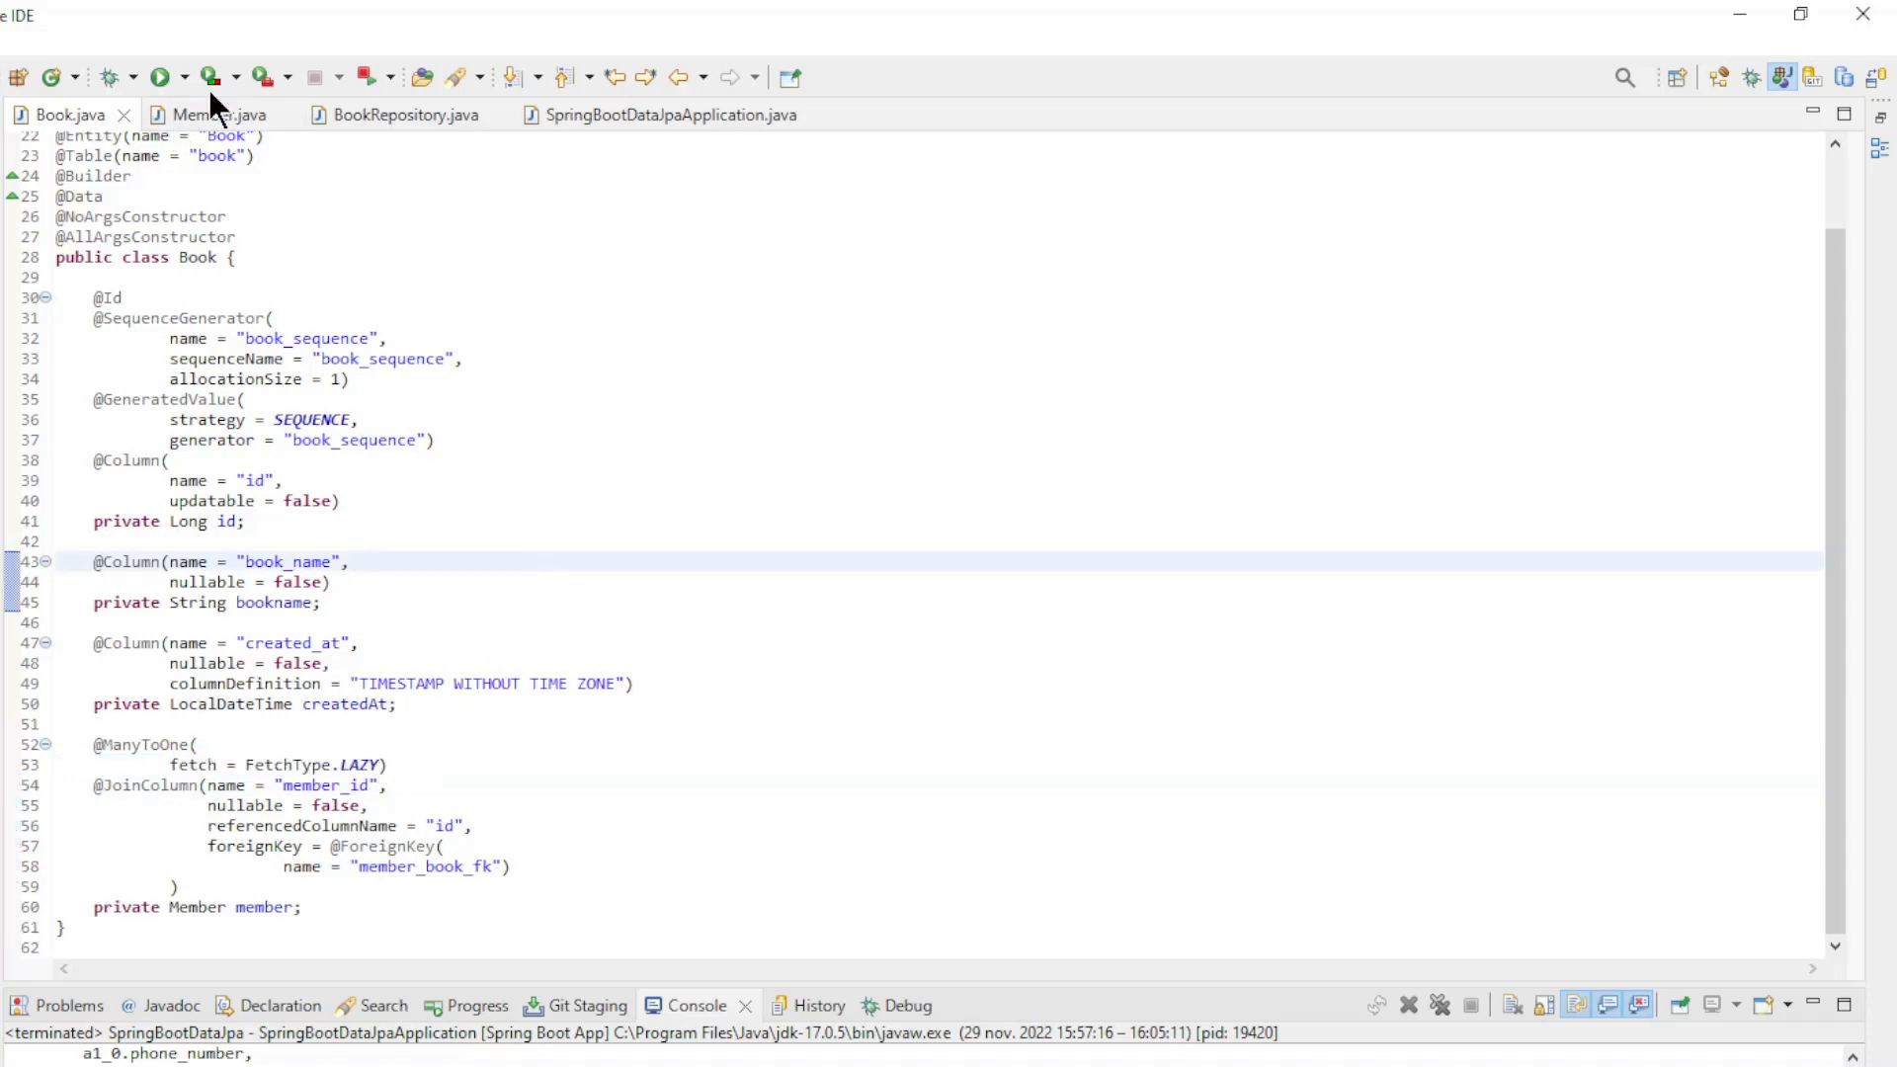
click(208, 115)
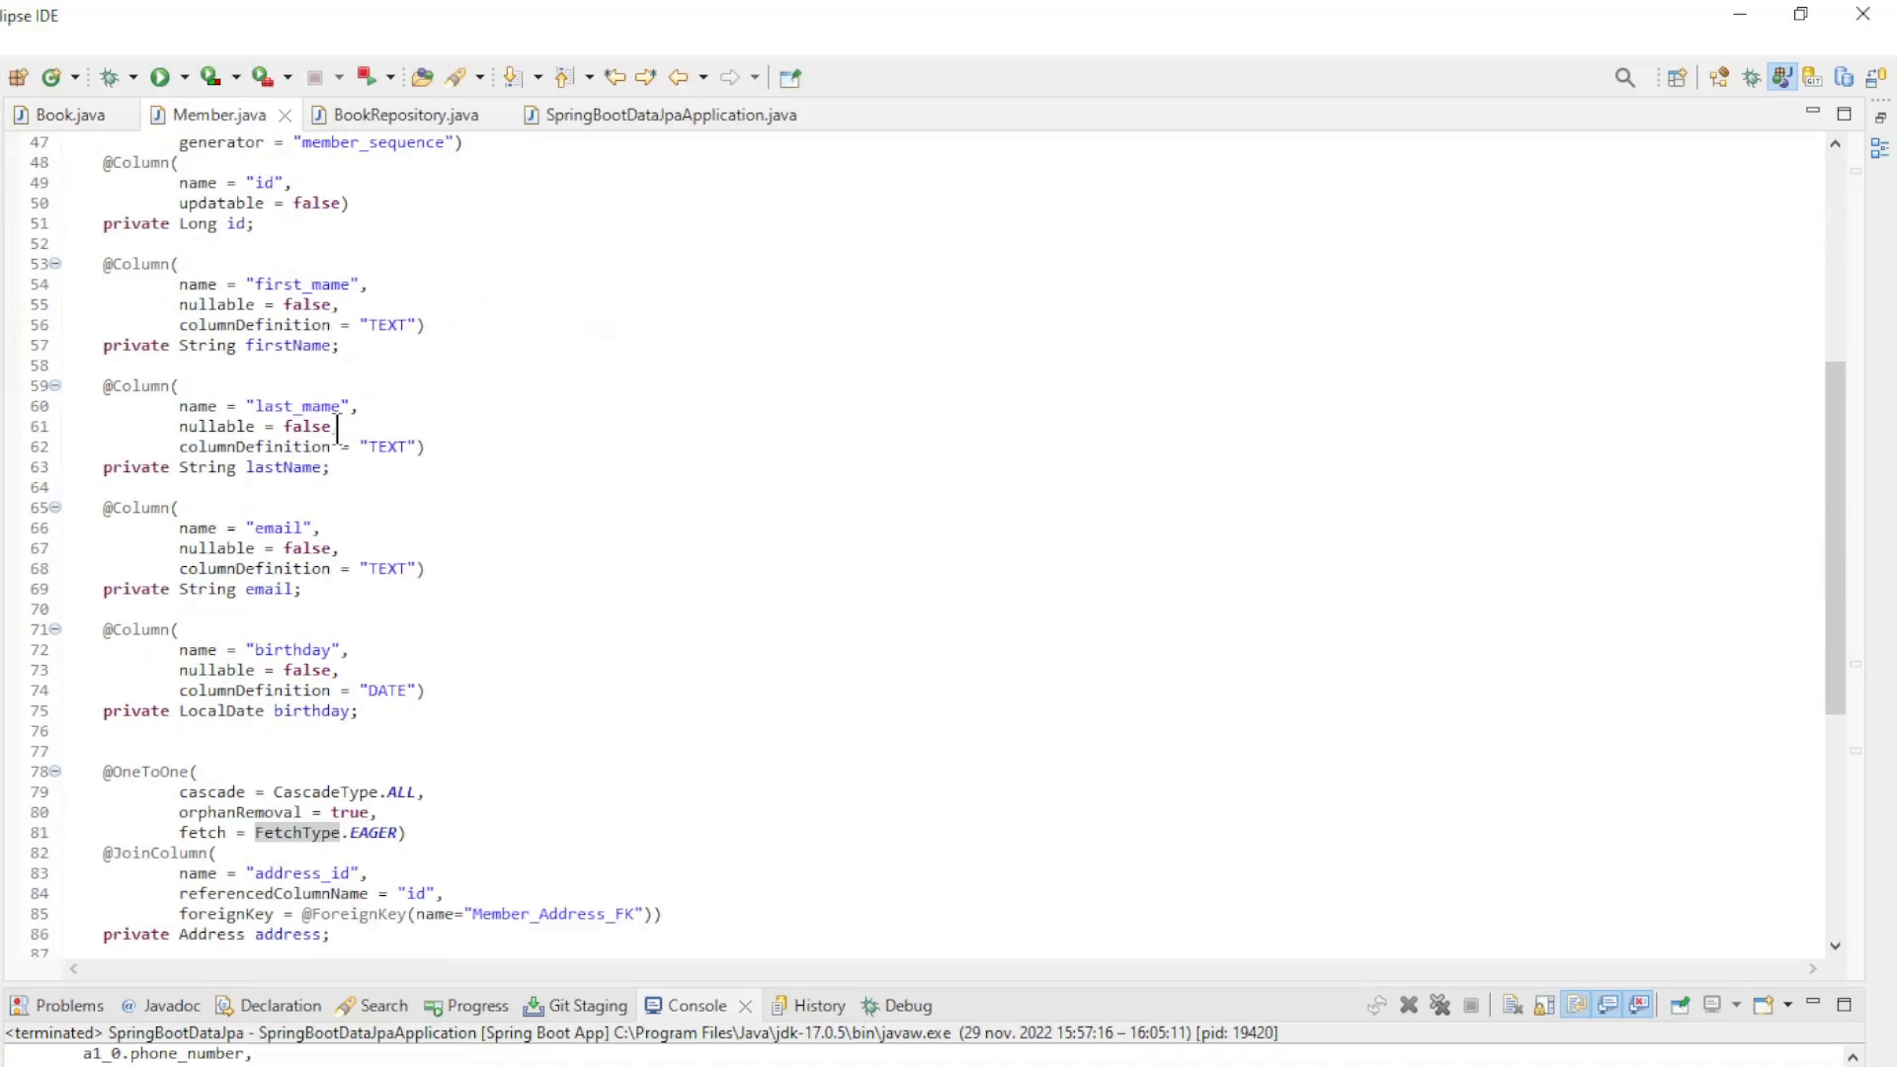
scroll(down, 3)
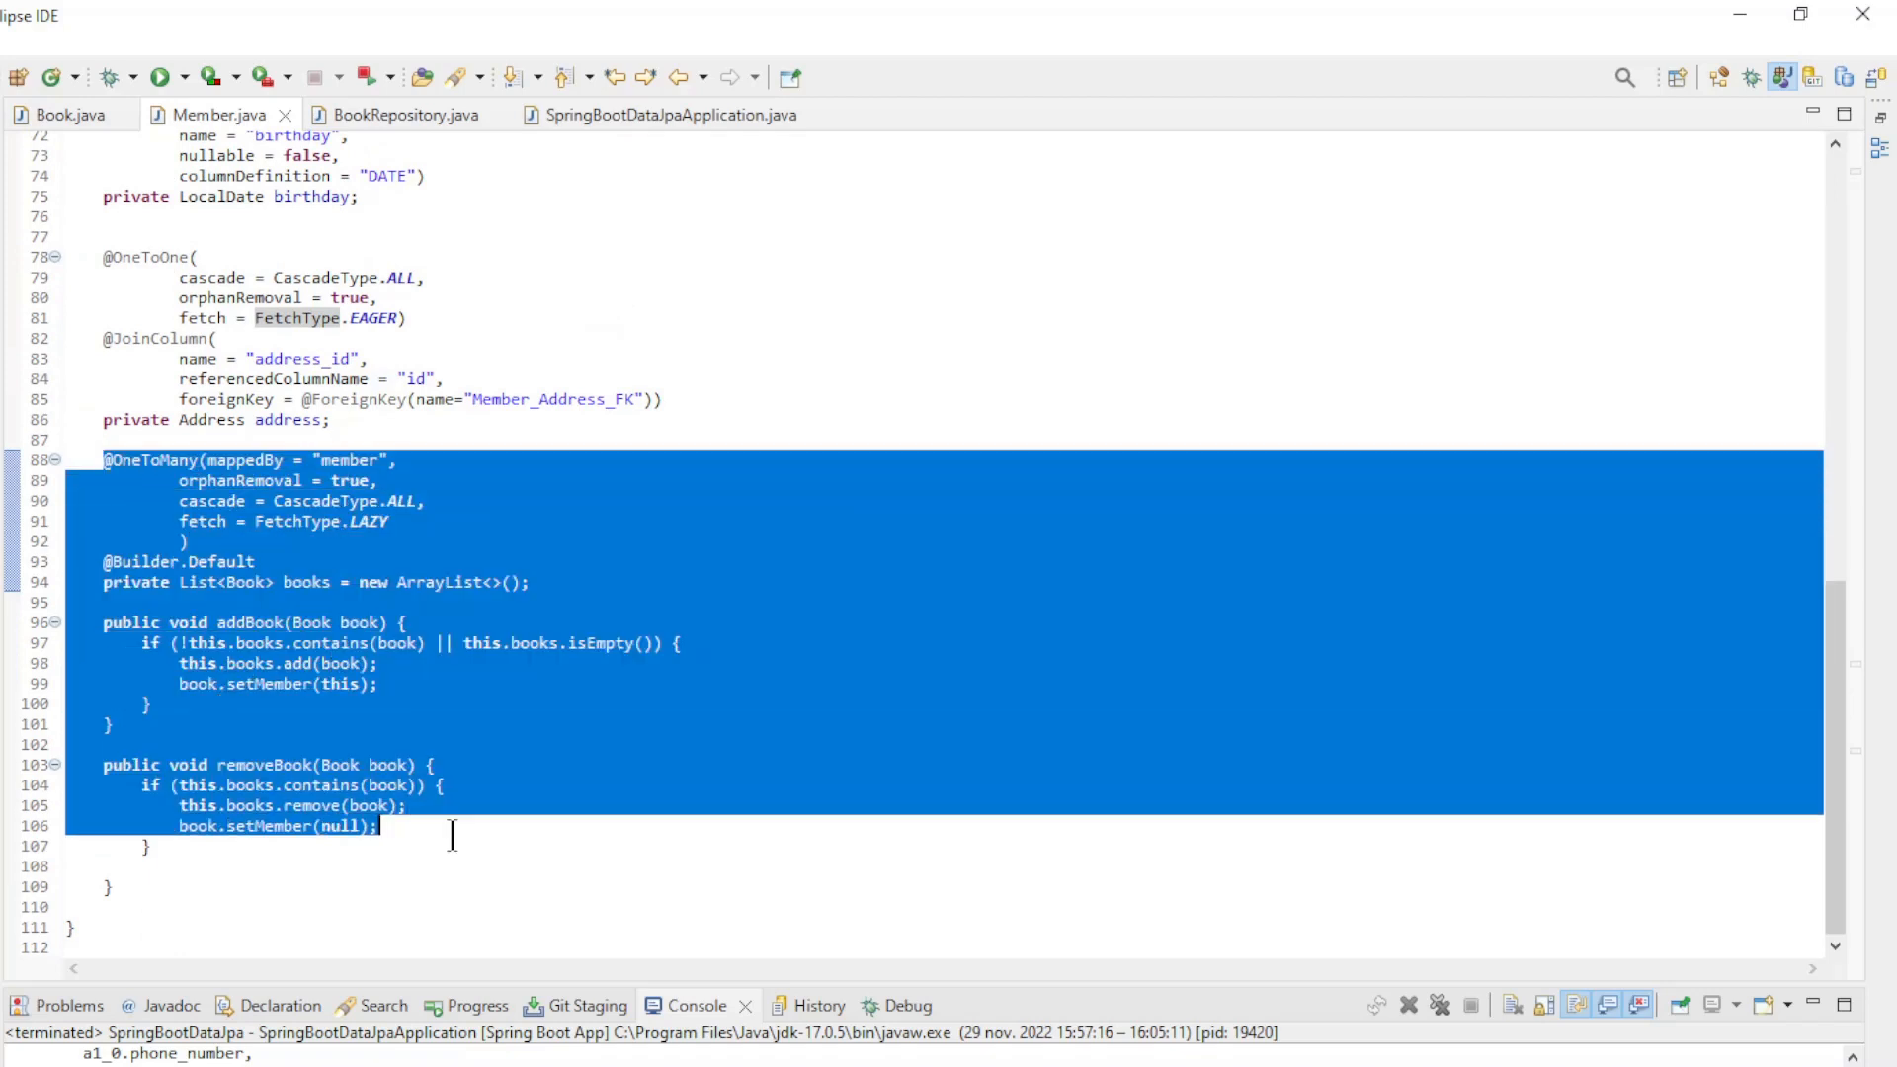
click(150, 458)
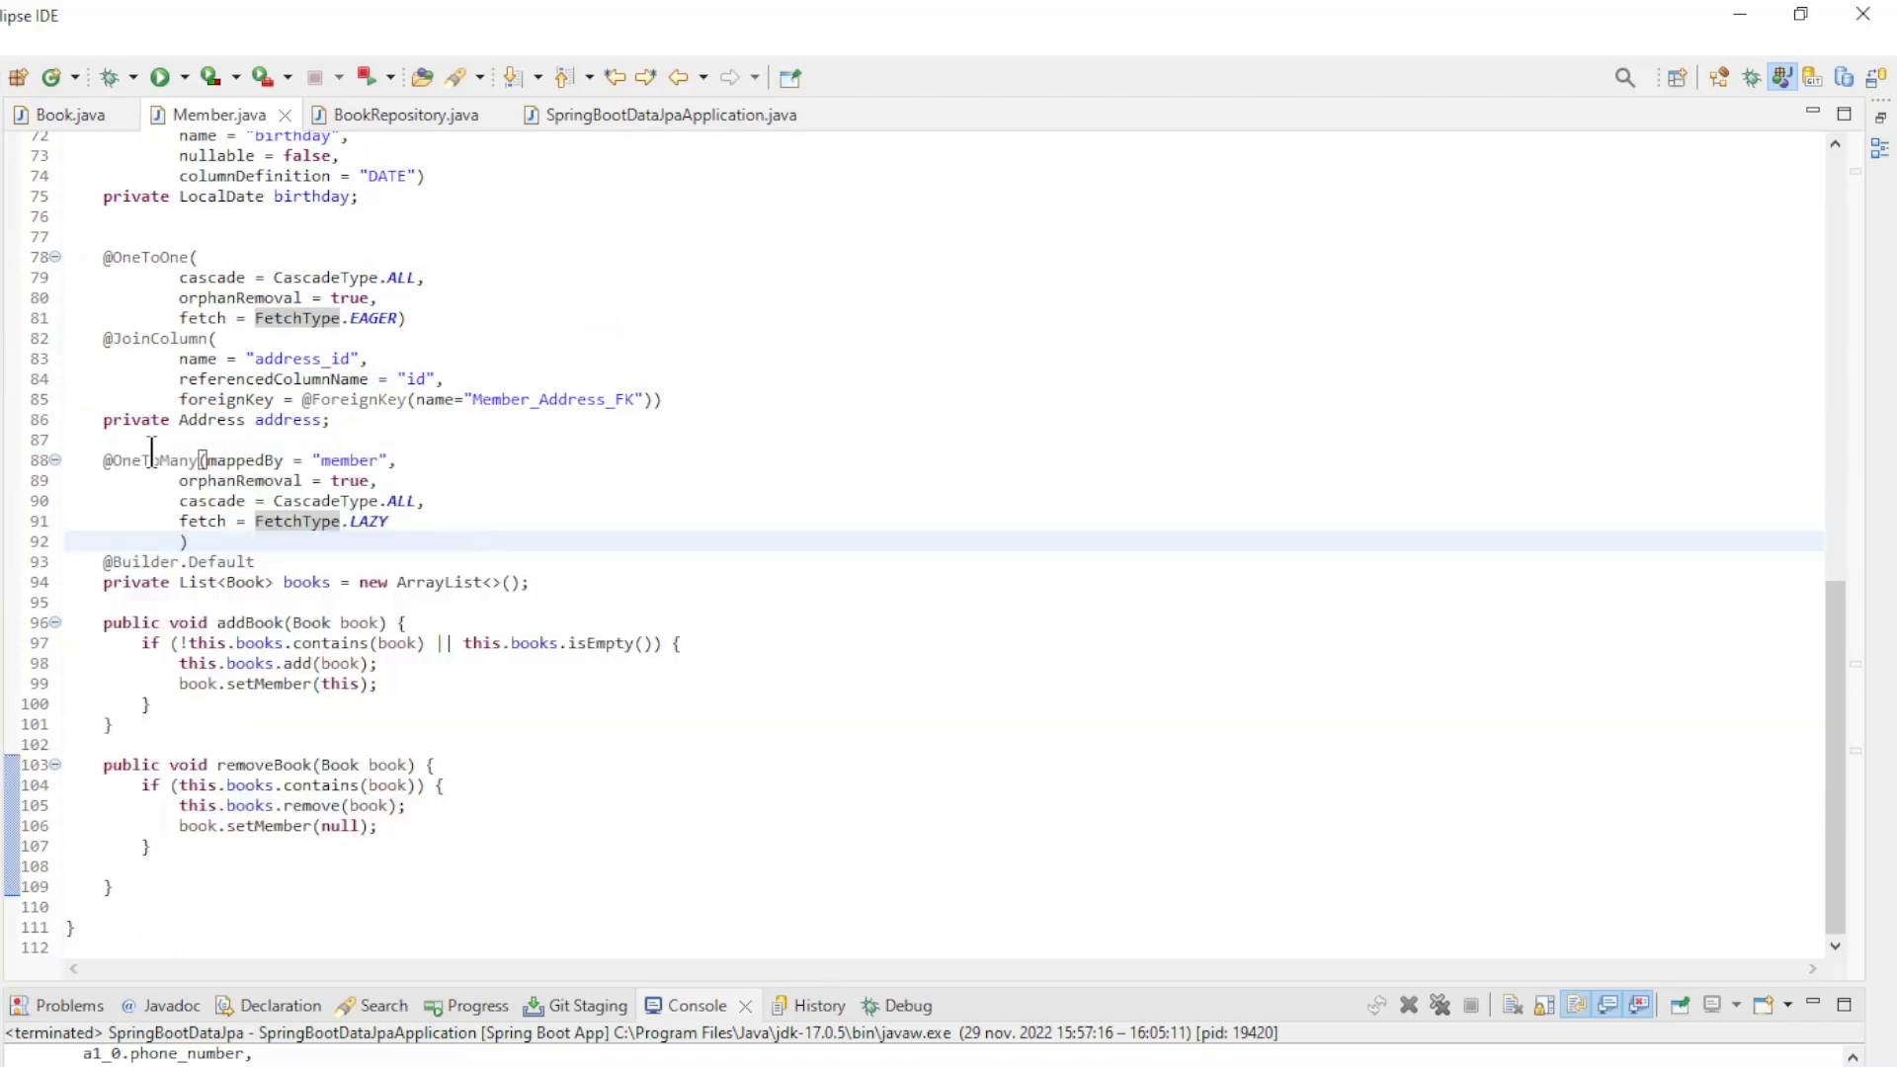
mouse_move(142, 461)
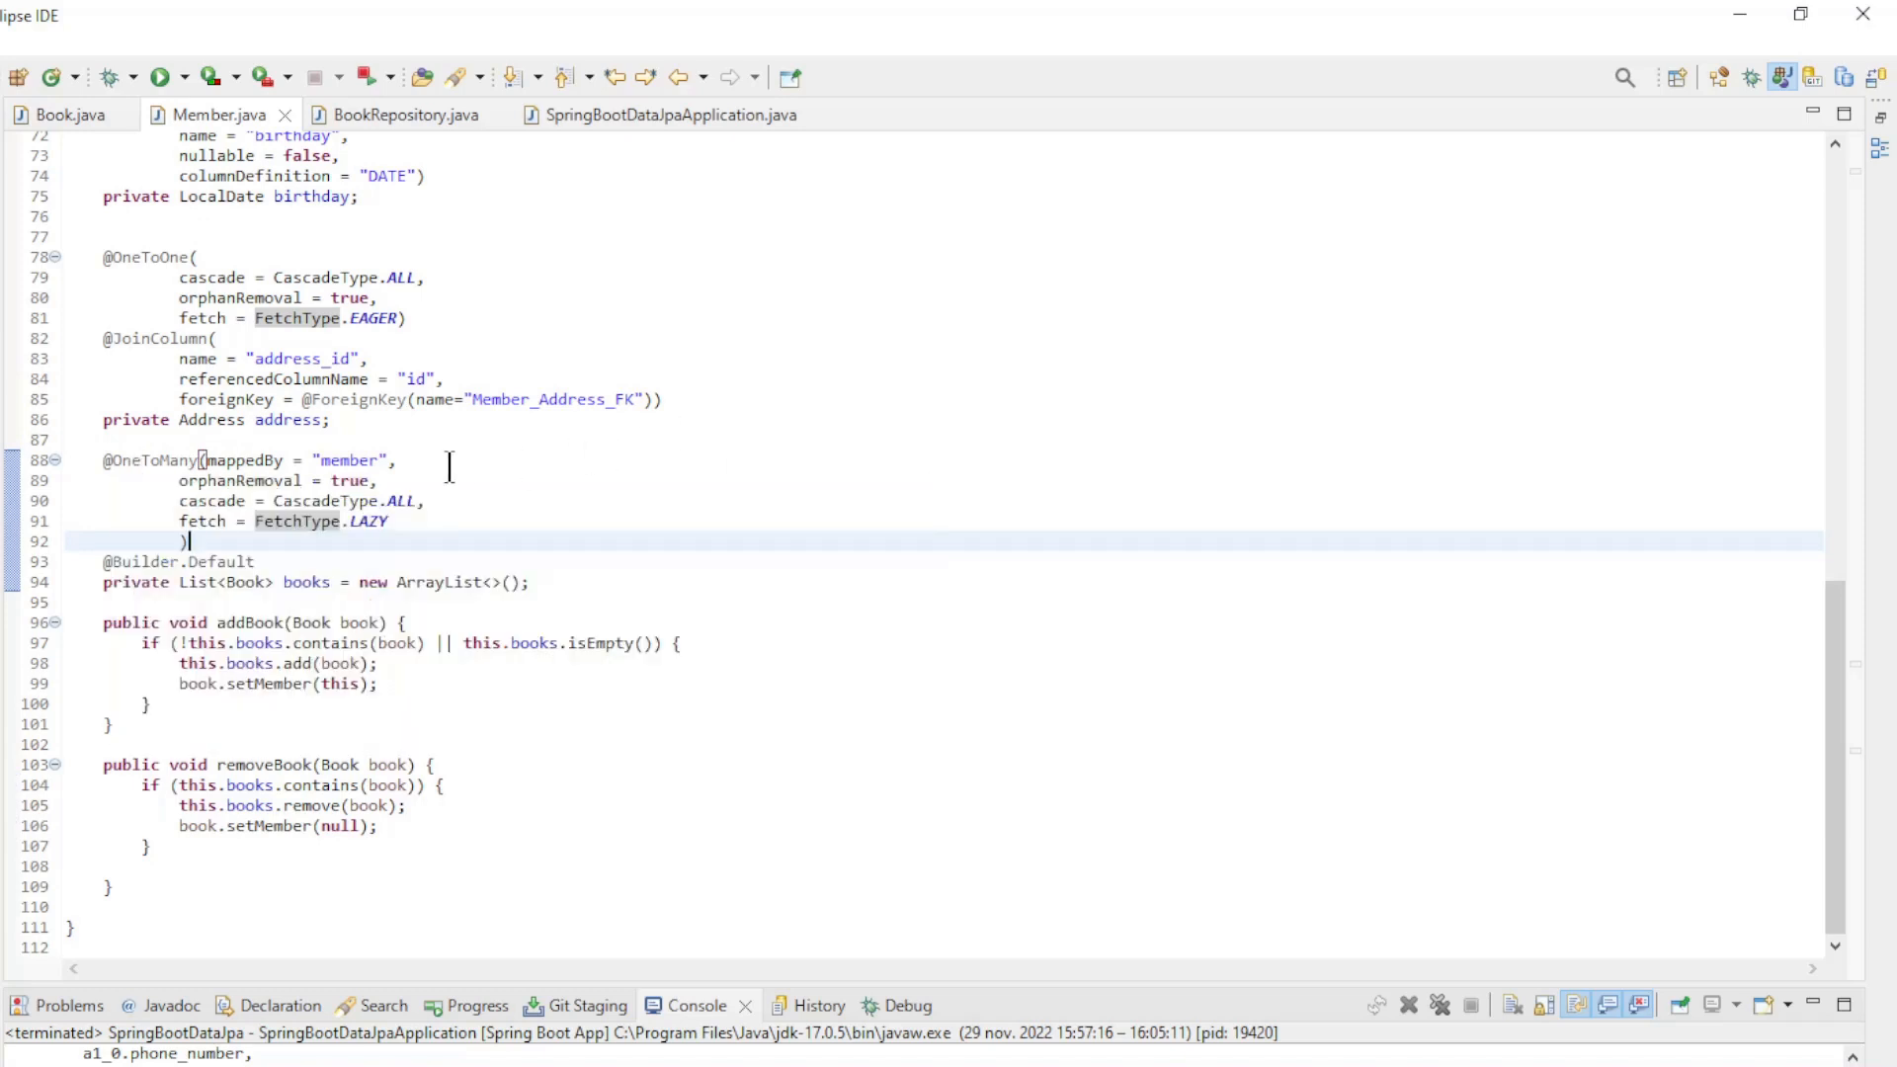
mouse_move(243, 521)
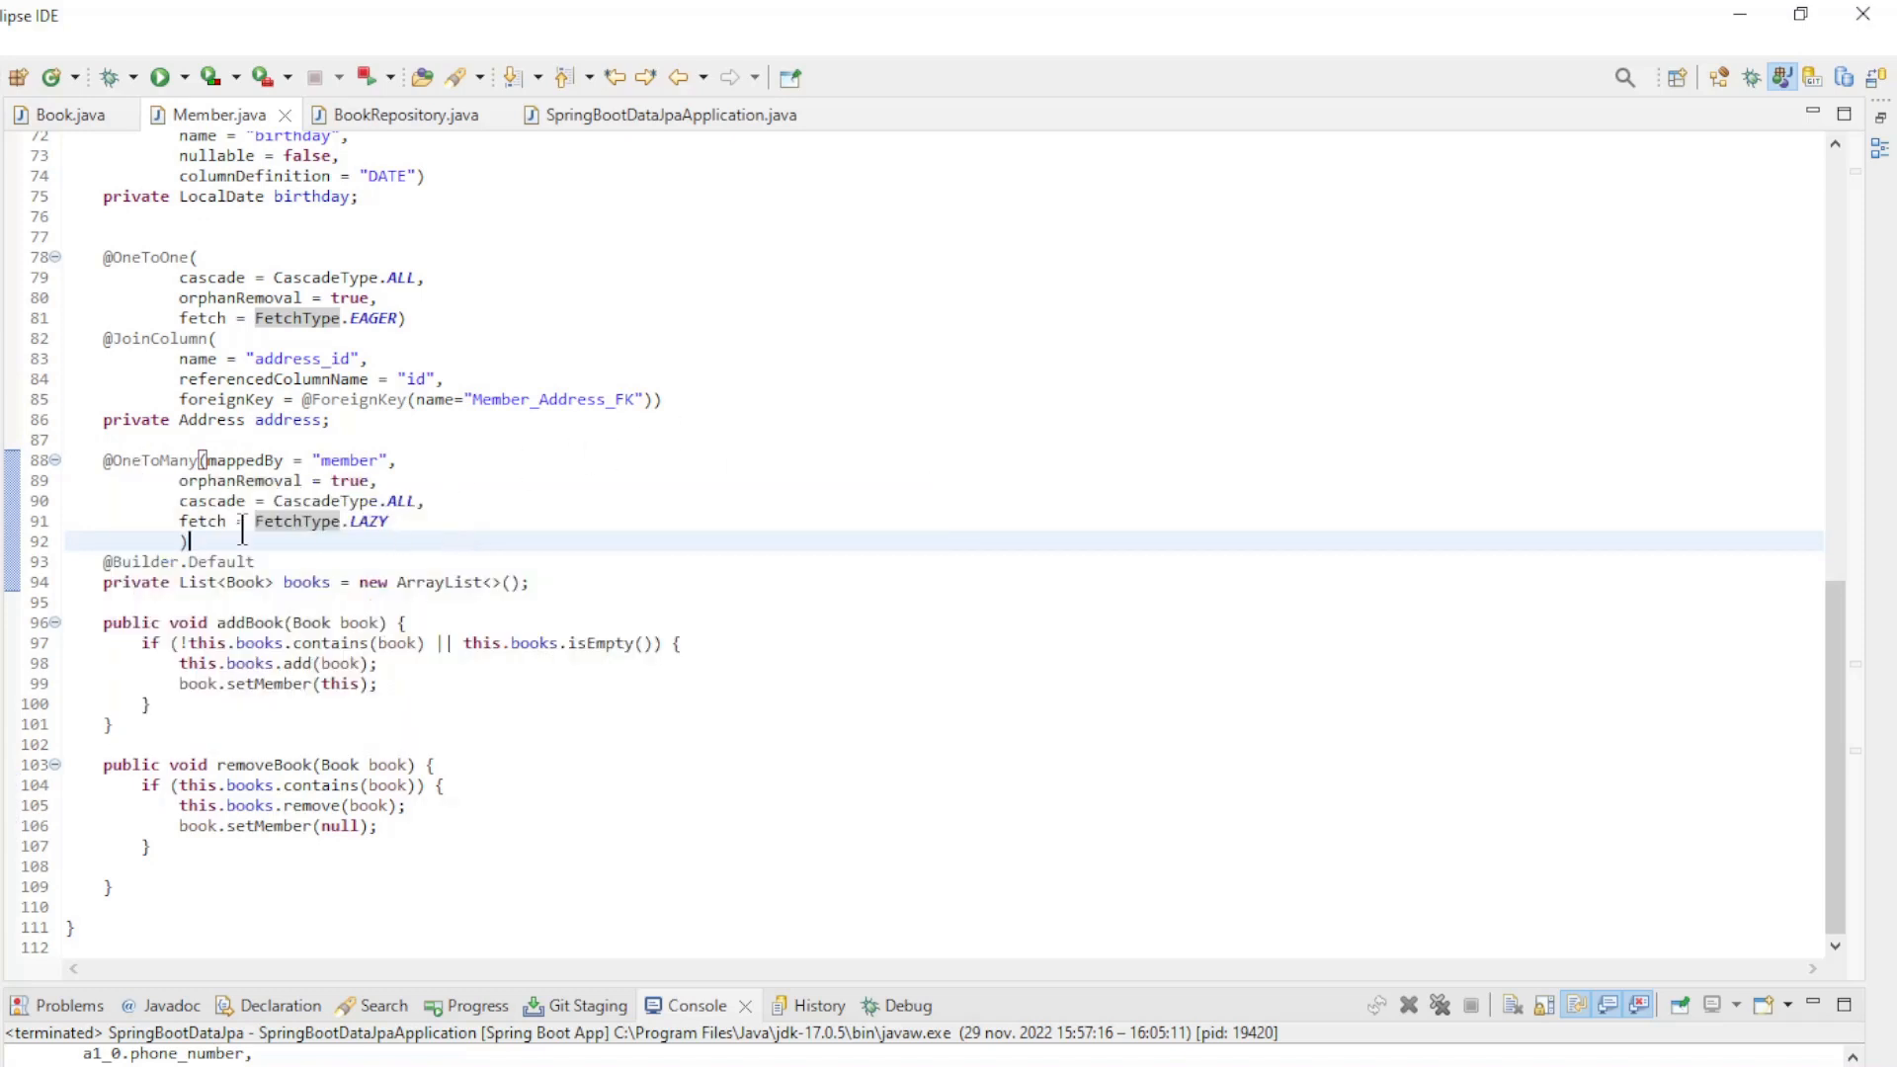
mouse_move(450, 527)
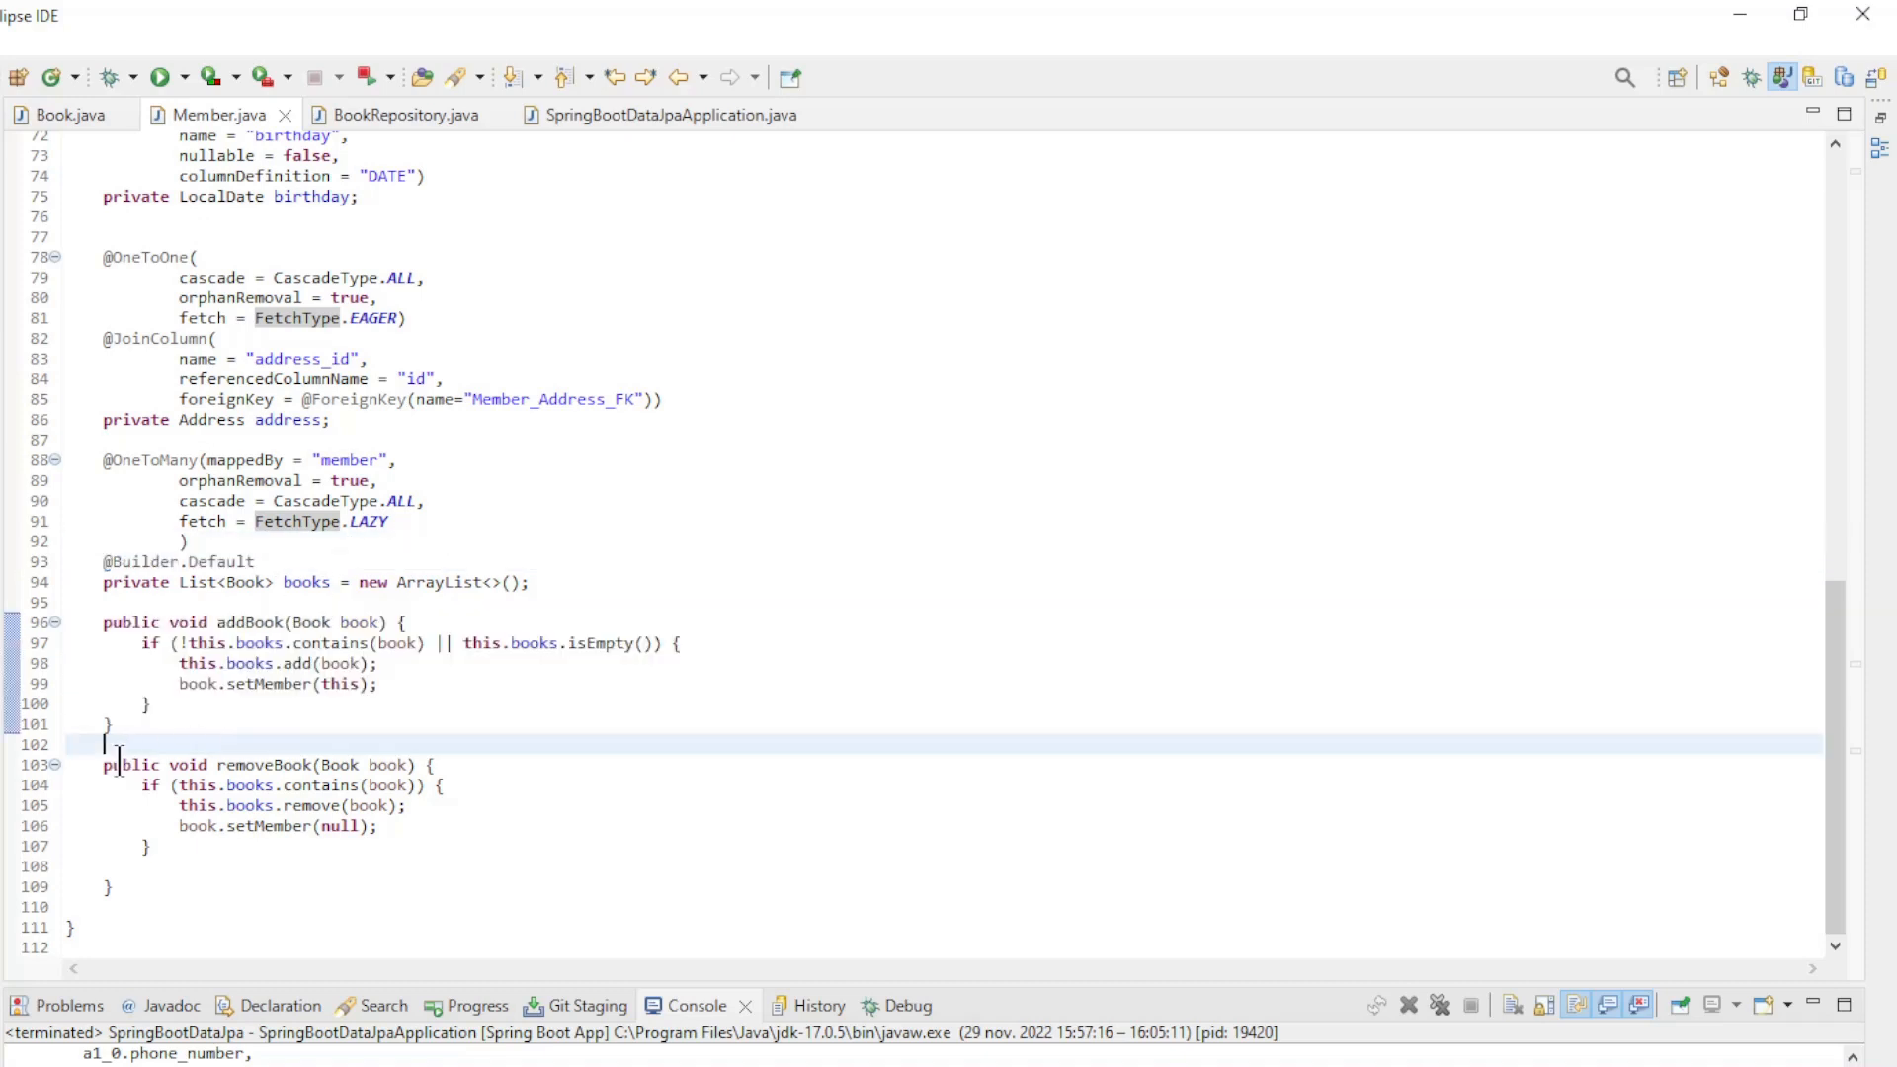
drag(108, 764, 144, 848)
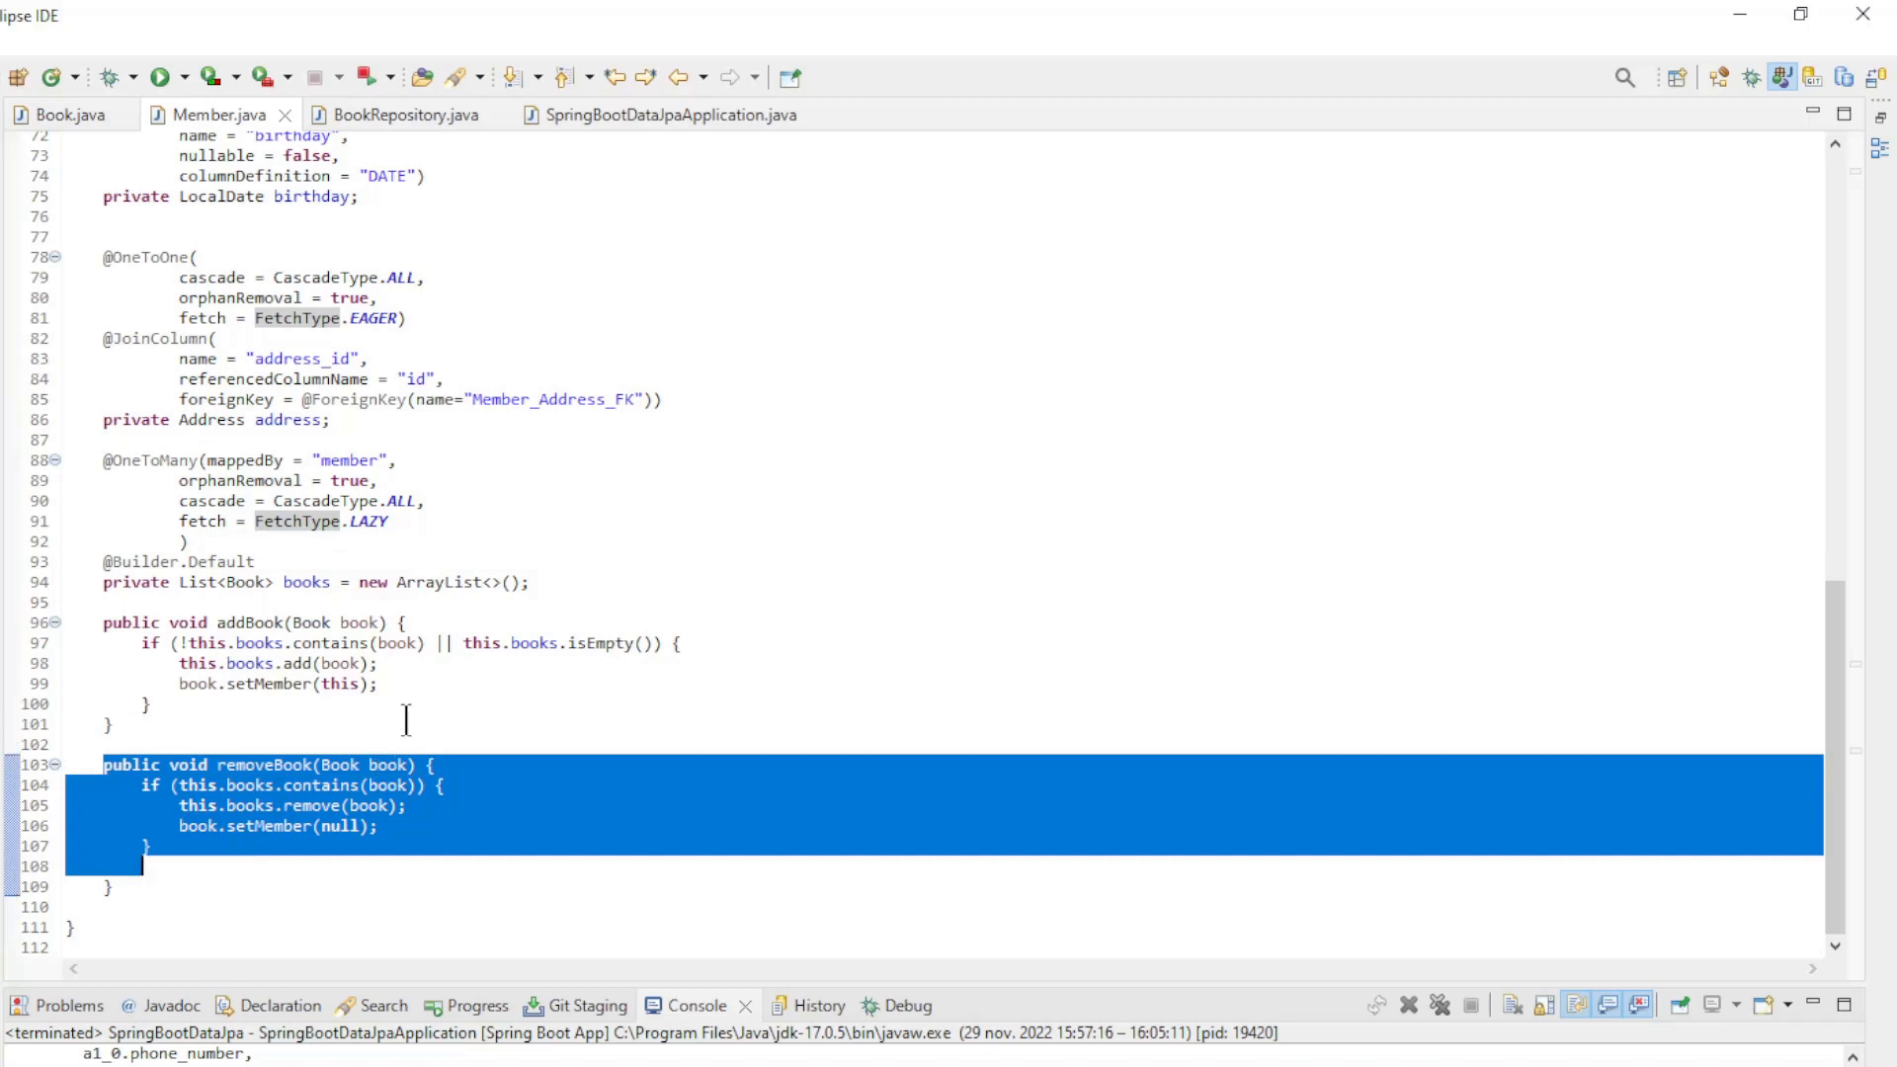
click(397, 114)
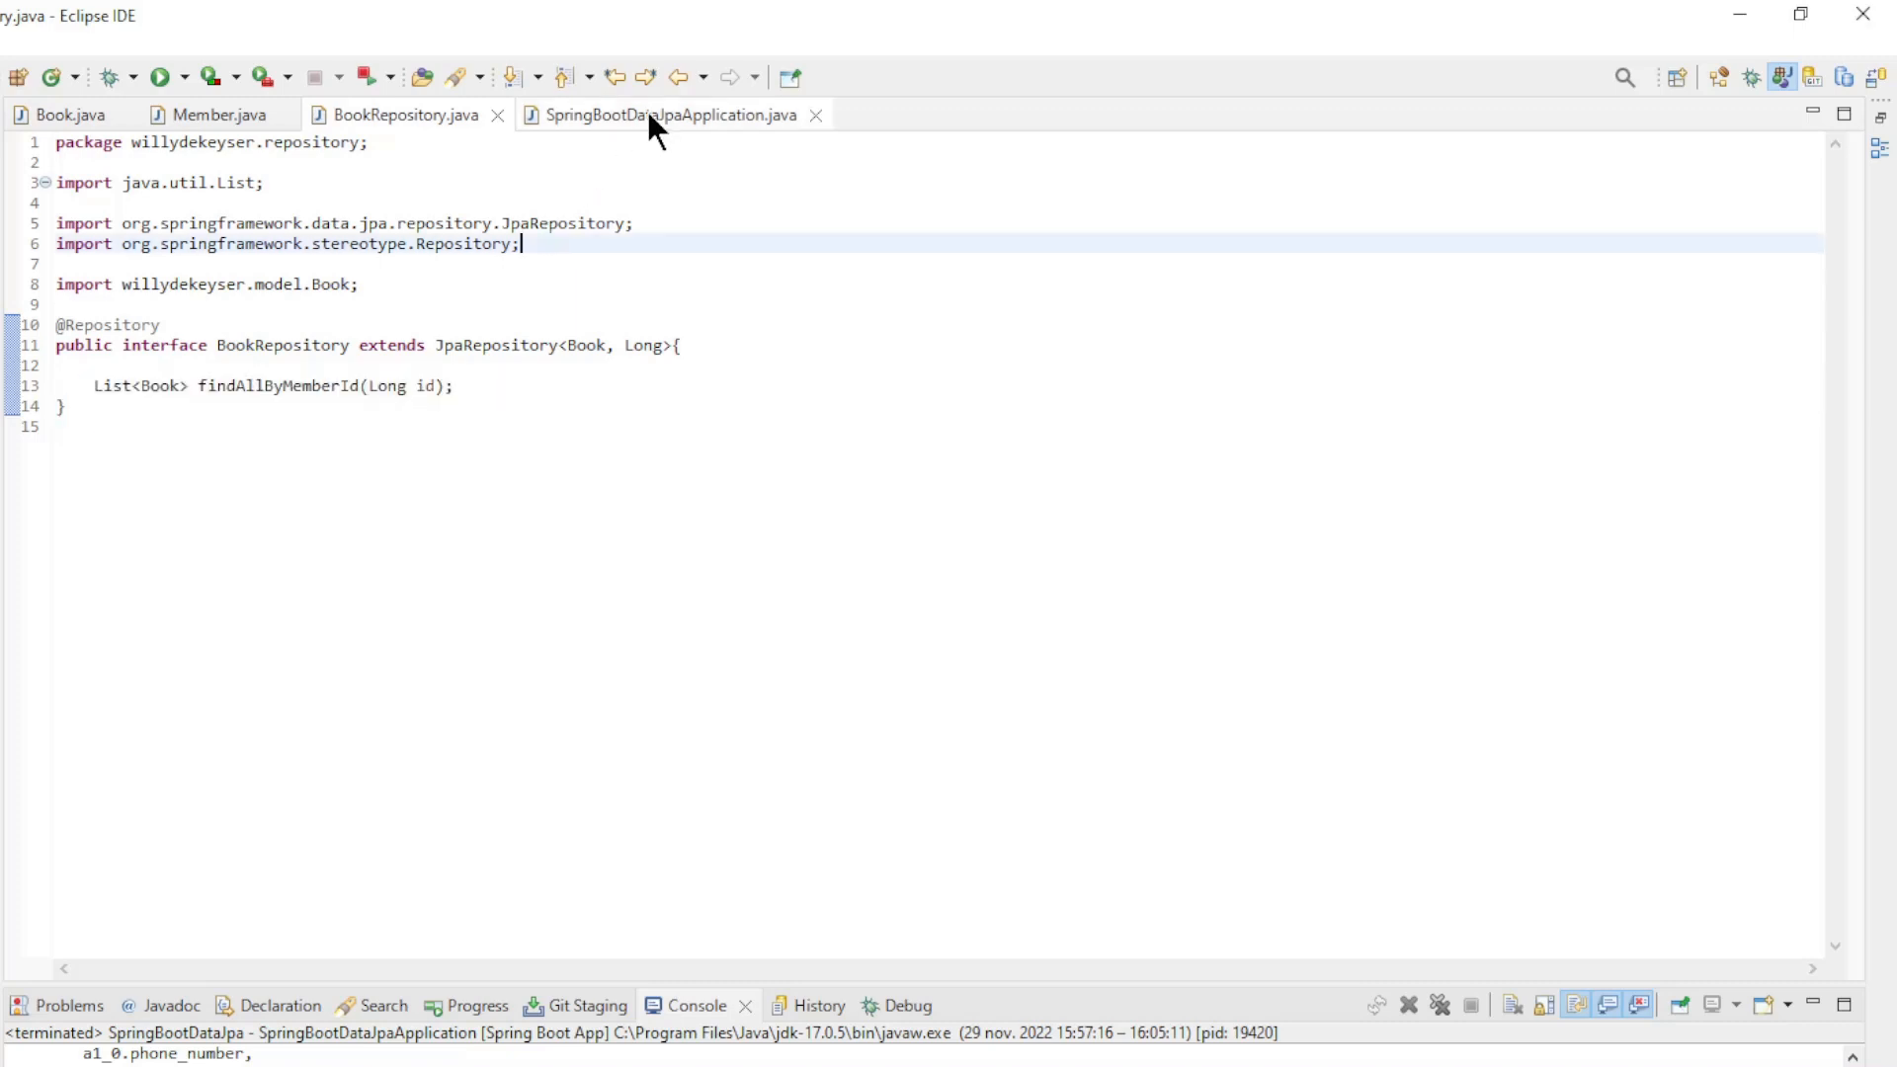
mouse_move(652, 128)
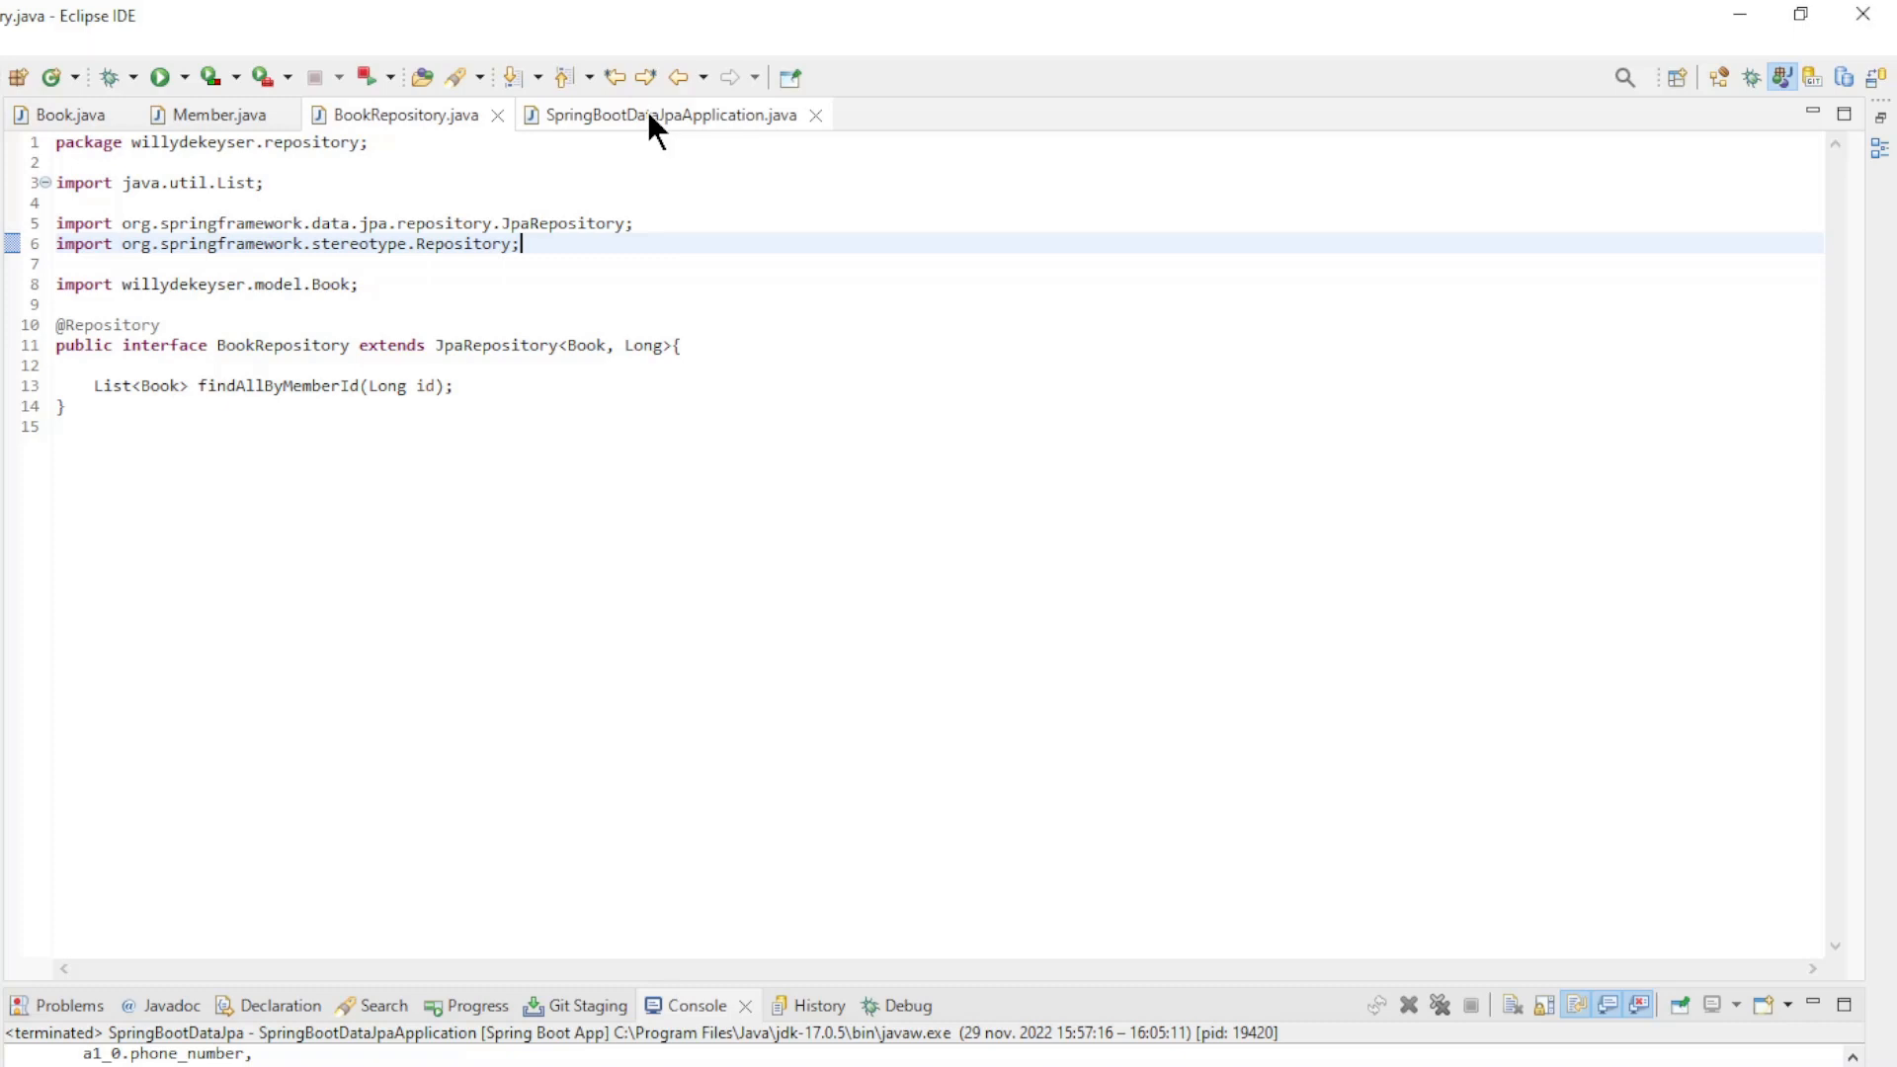
- Show SpringBootDataJpaApplication's CommandLineRunner down to the bookRepository.findAll loop
click(660, 115)
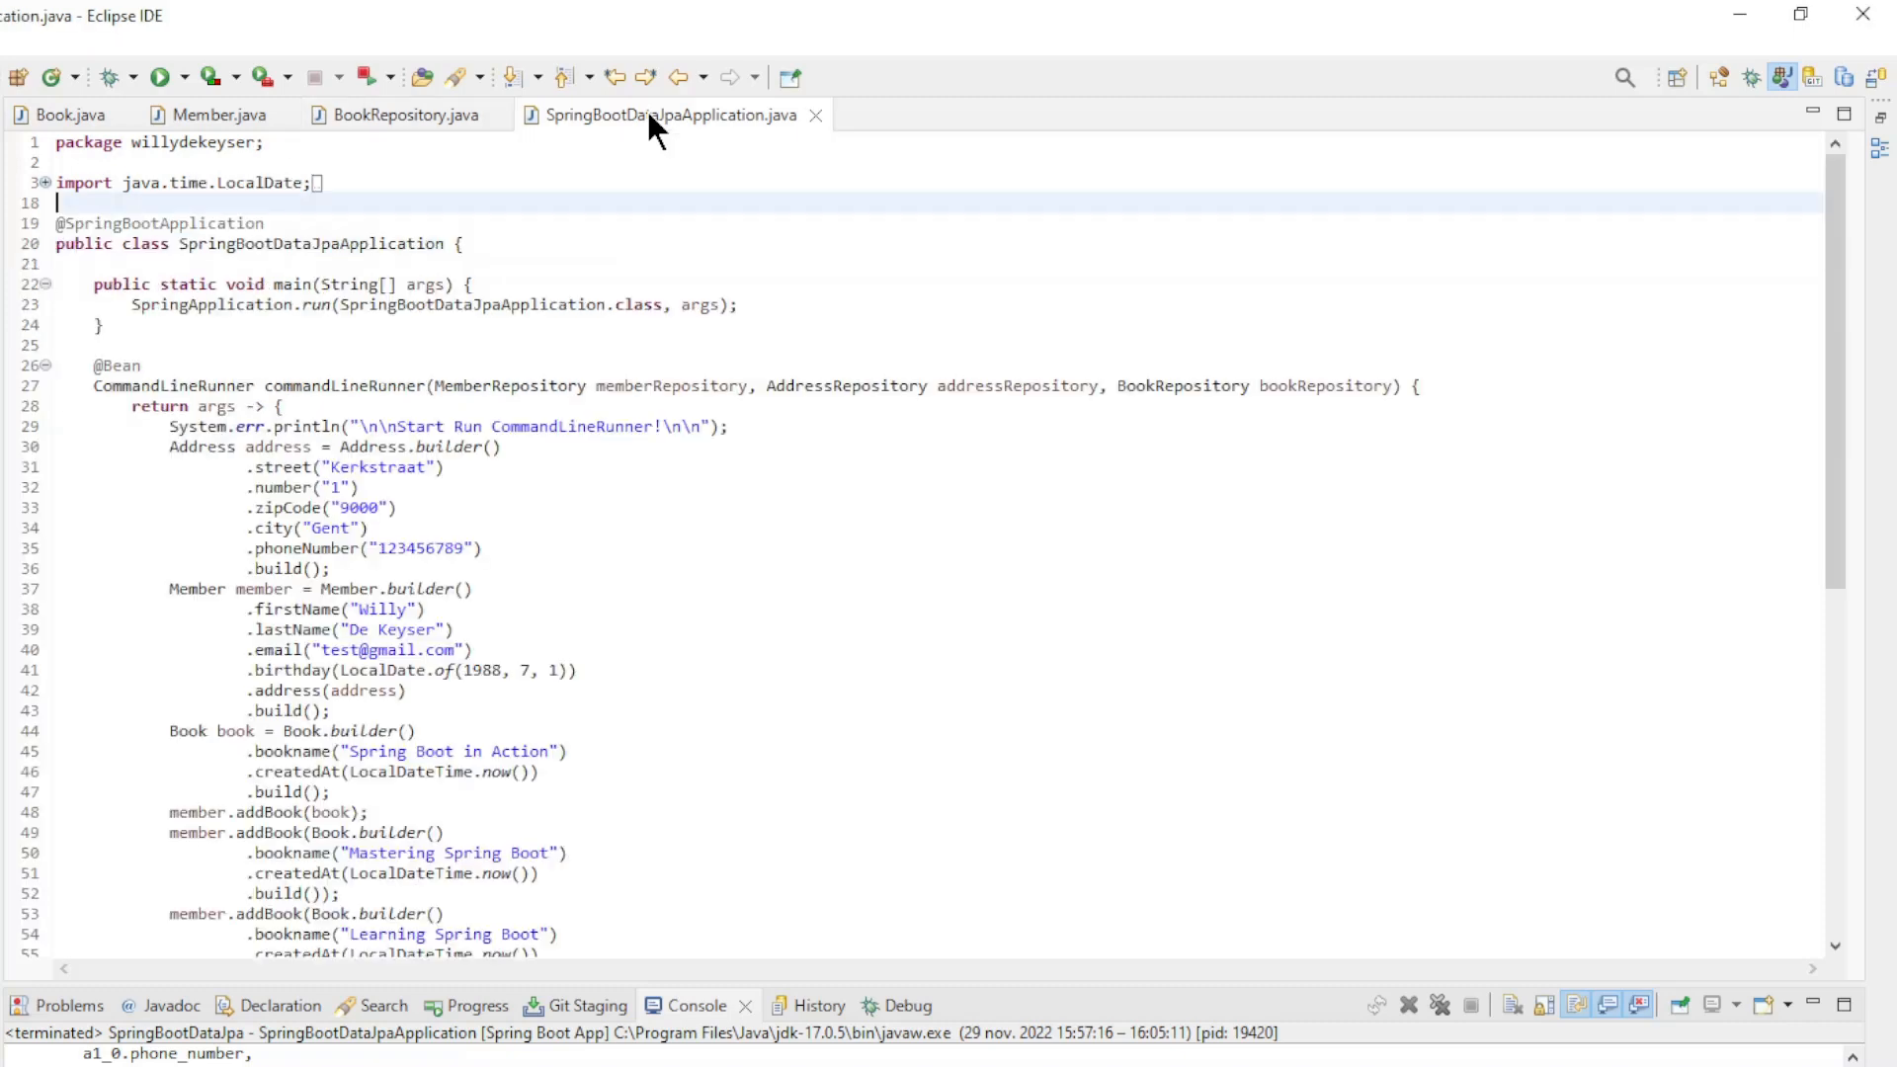
scroll(down, 3)
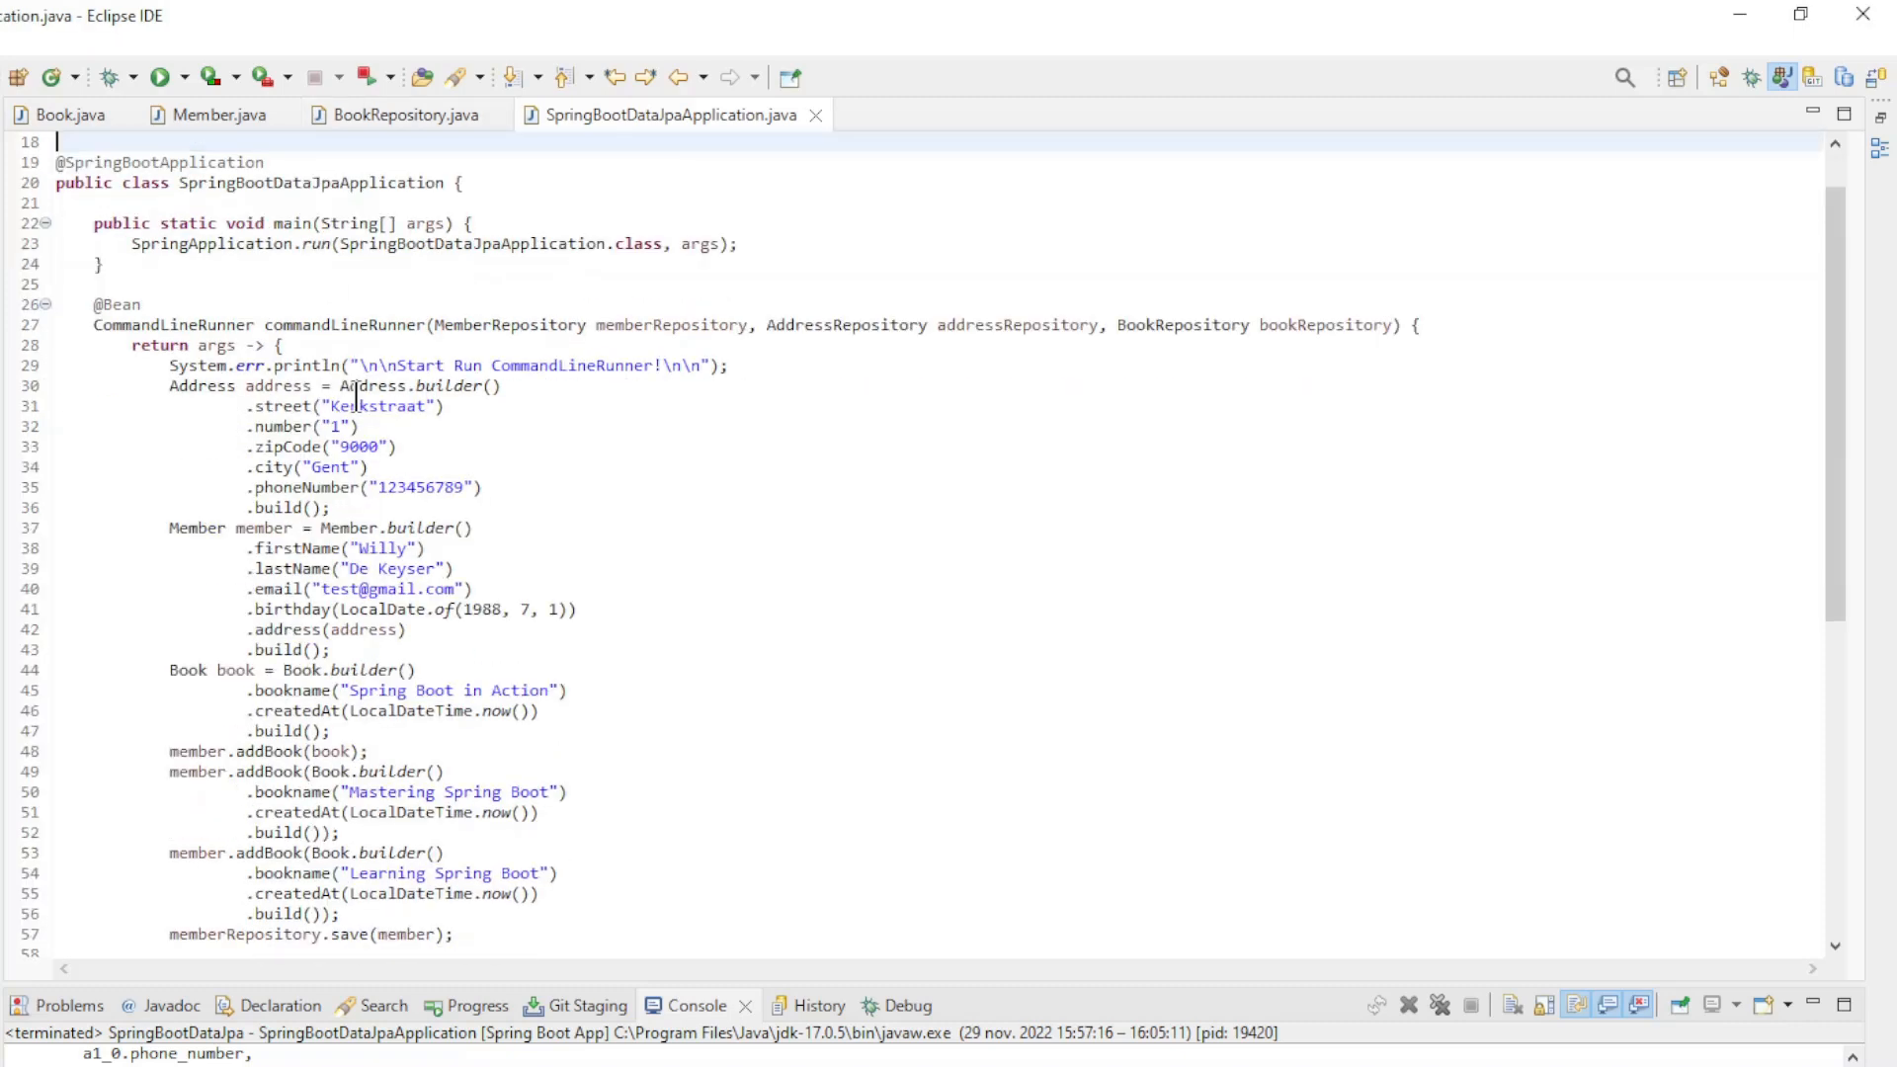
scroll(down, 3)
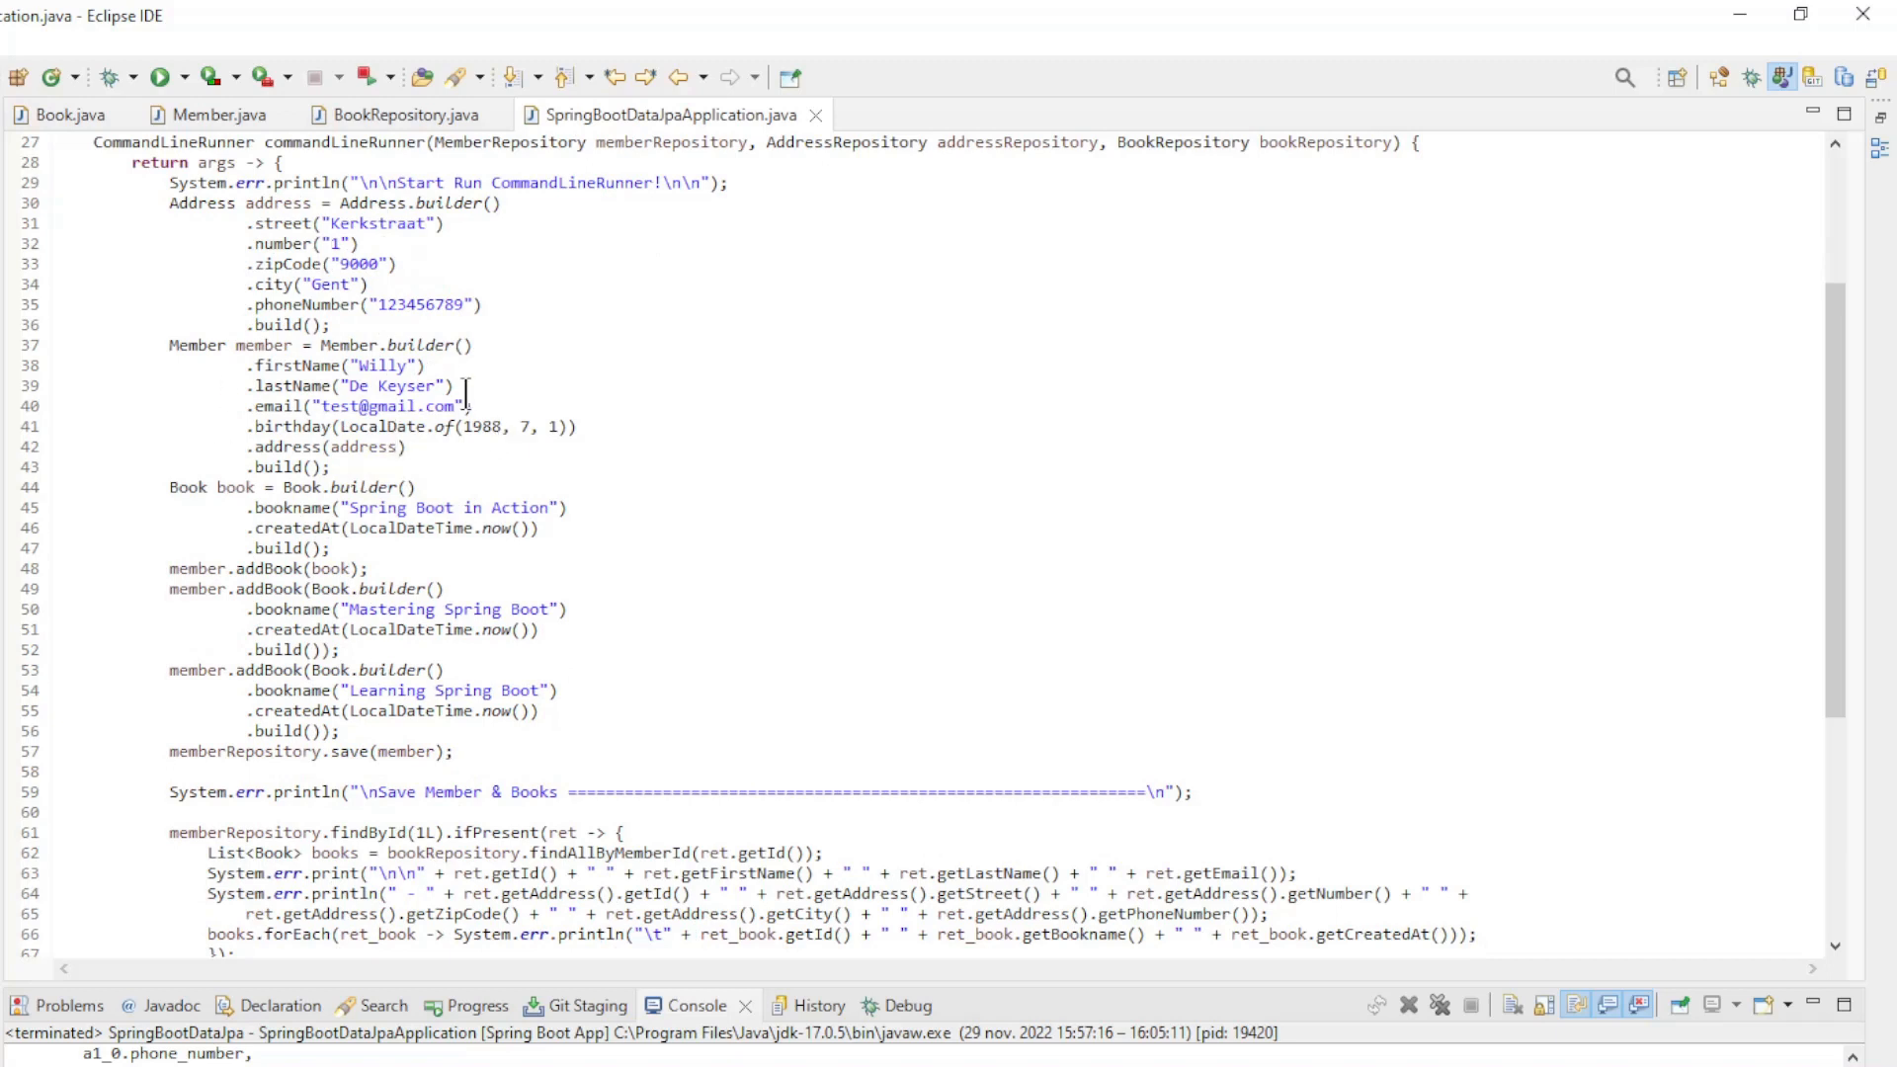
click(379, 630)
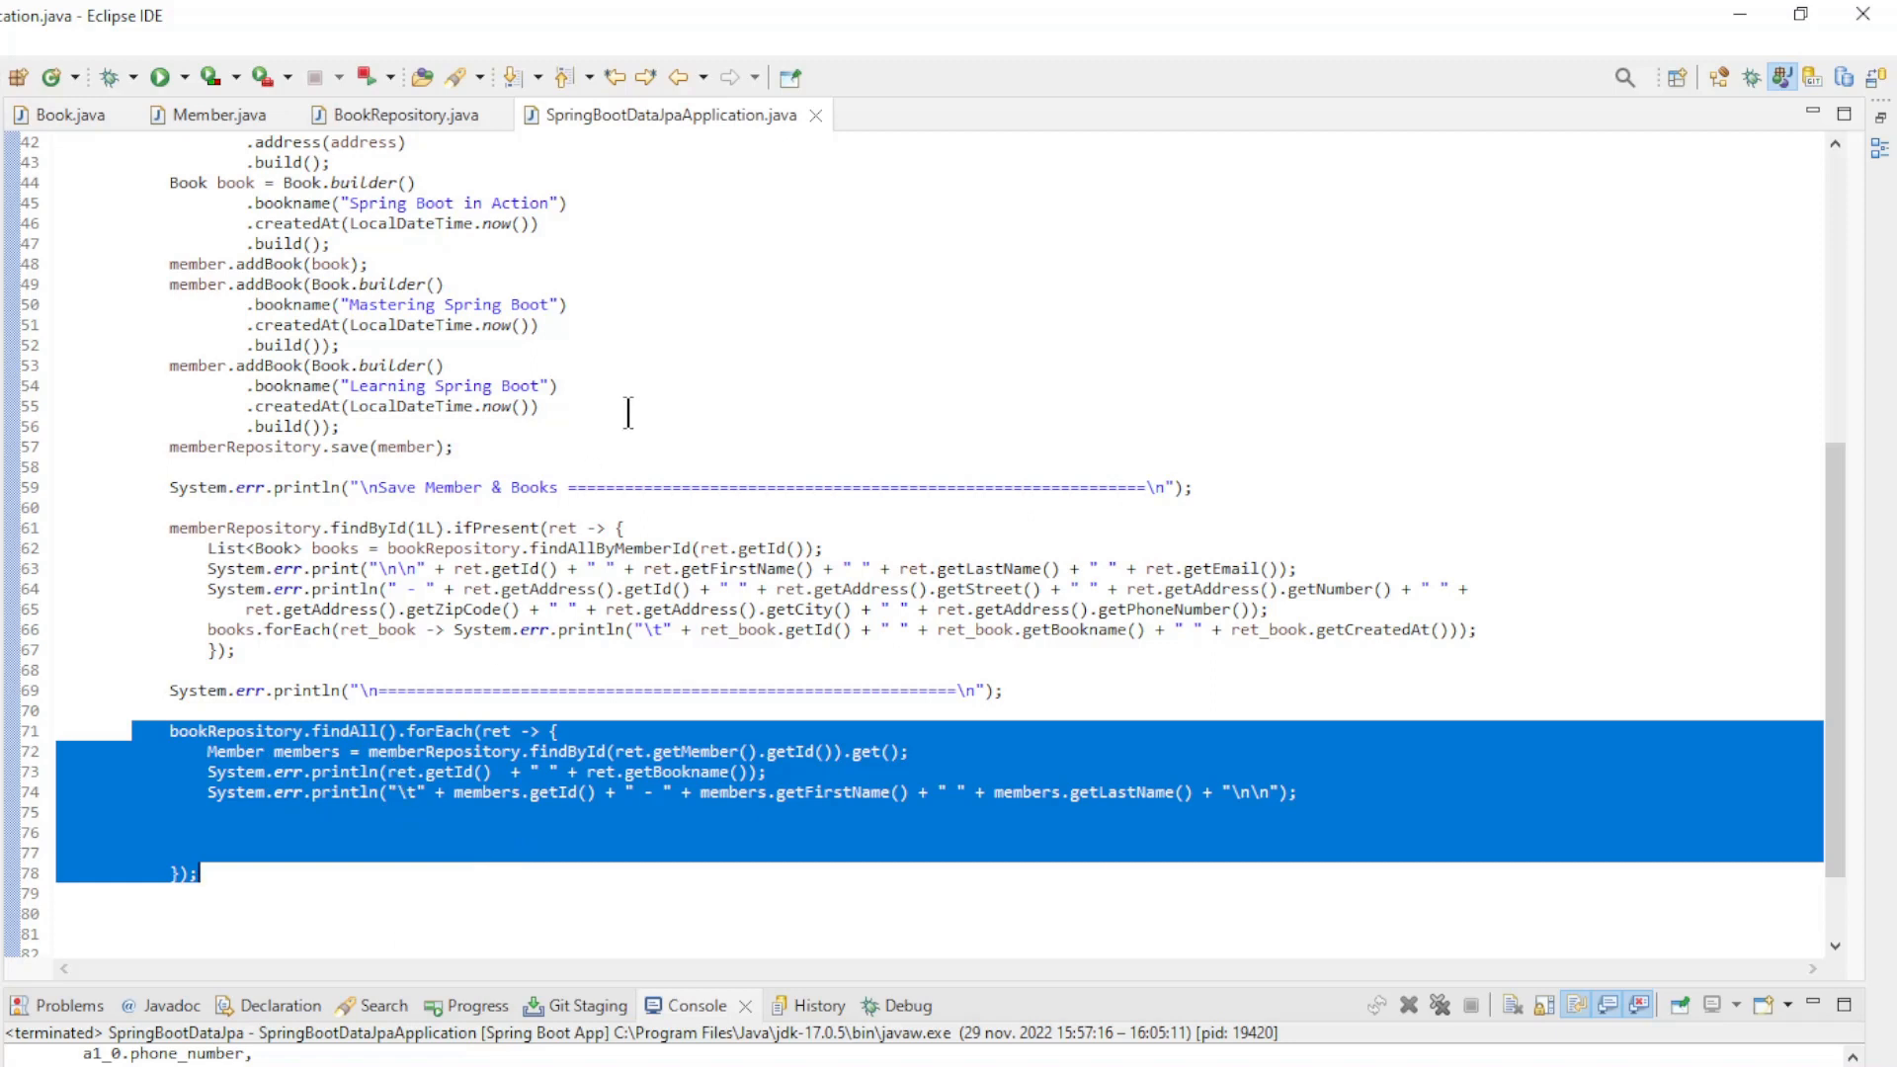
mouse_move(581, 660)
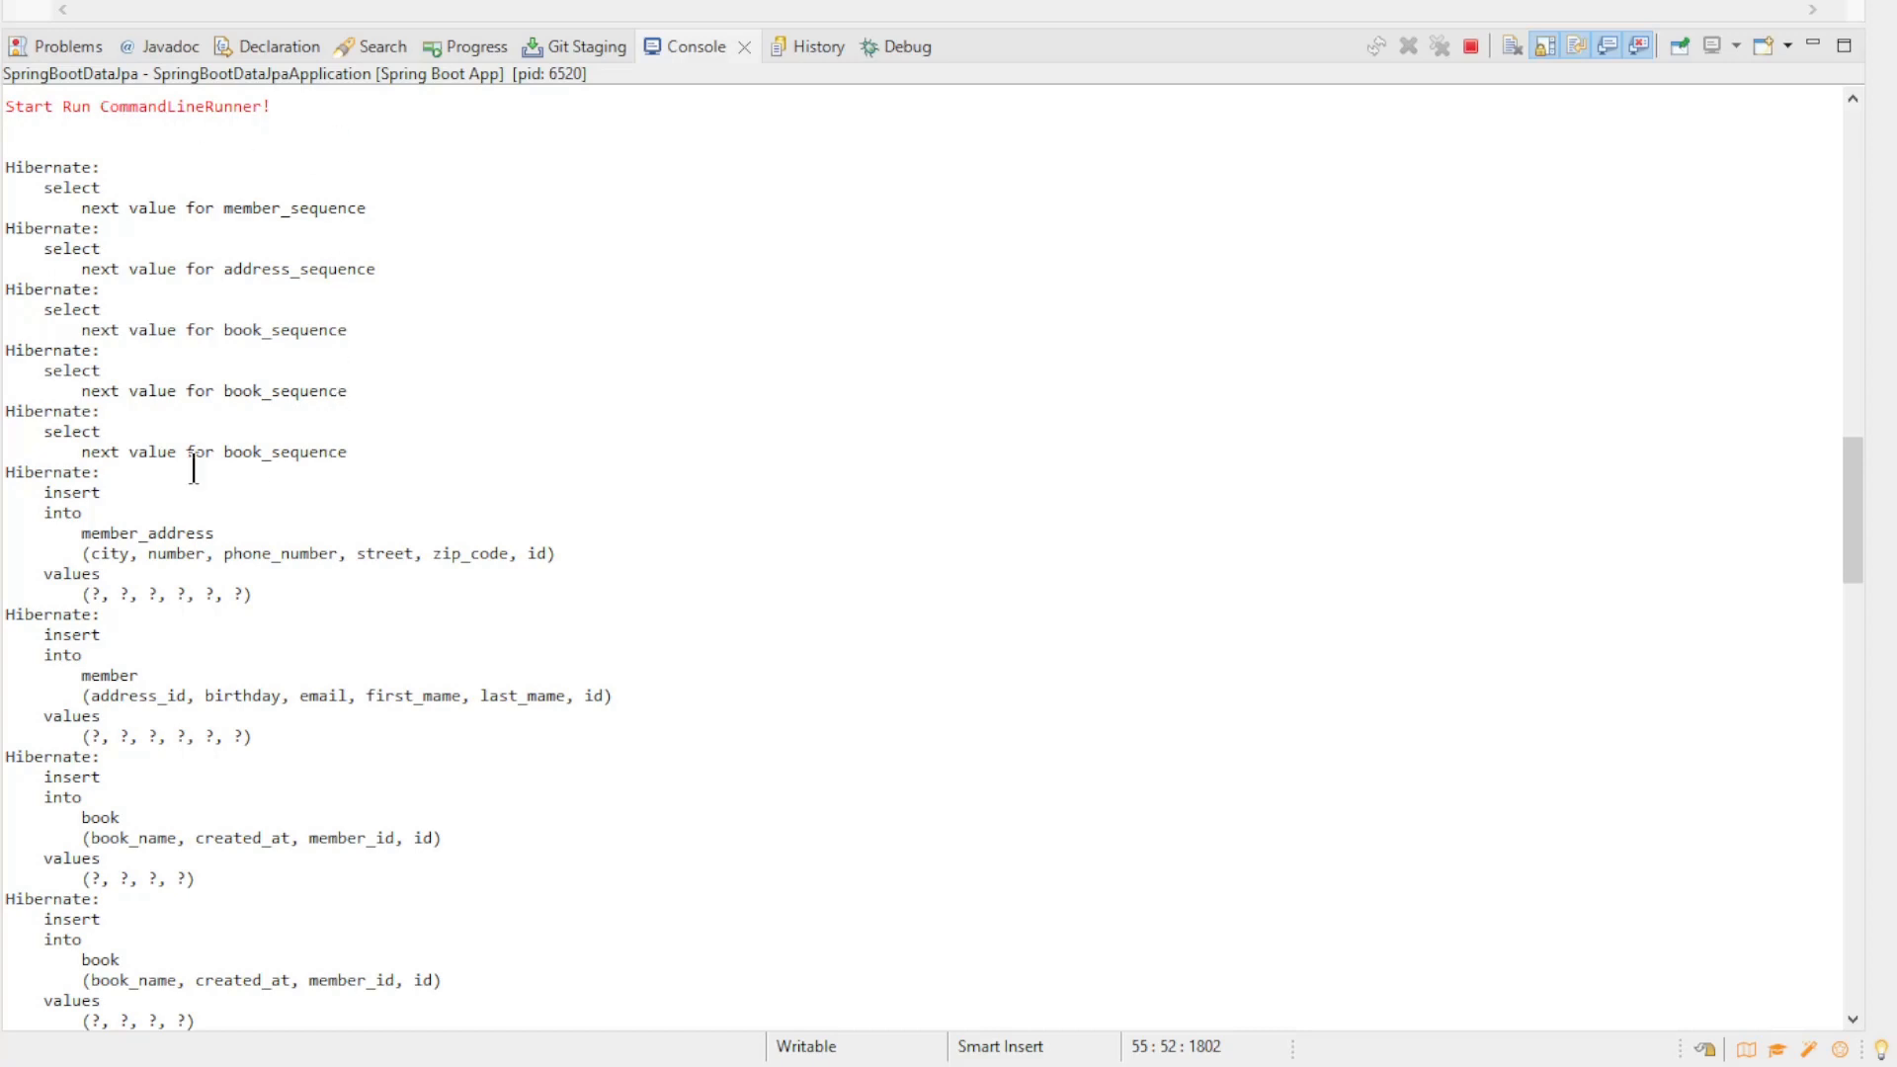
- Review the console's Hibernate inserts, the printed member with three books, and each book's member
scroll(down, 3)
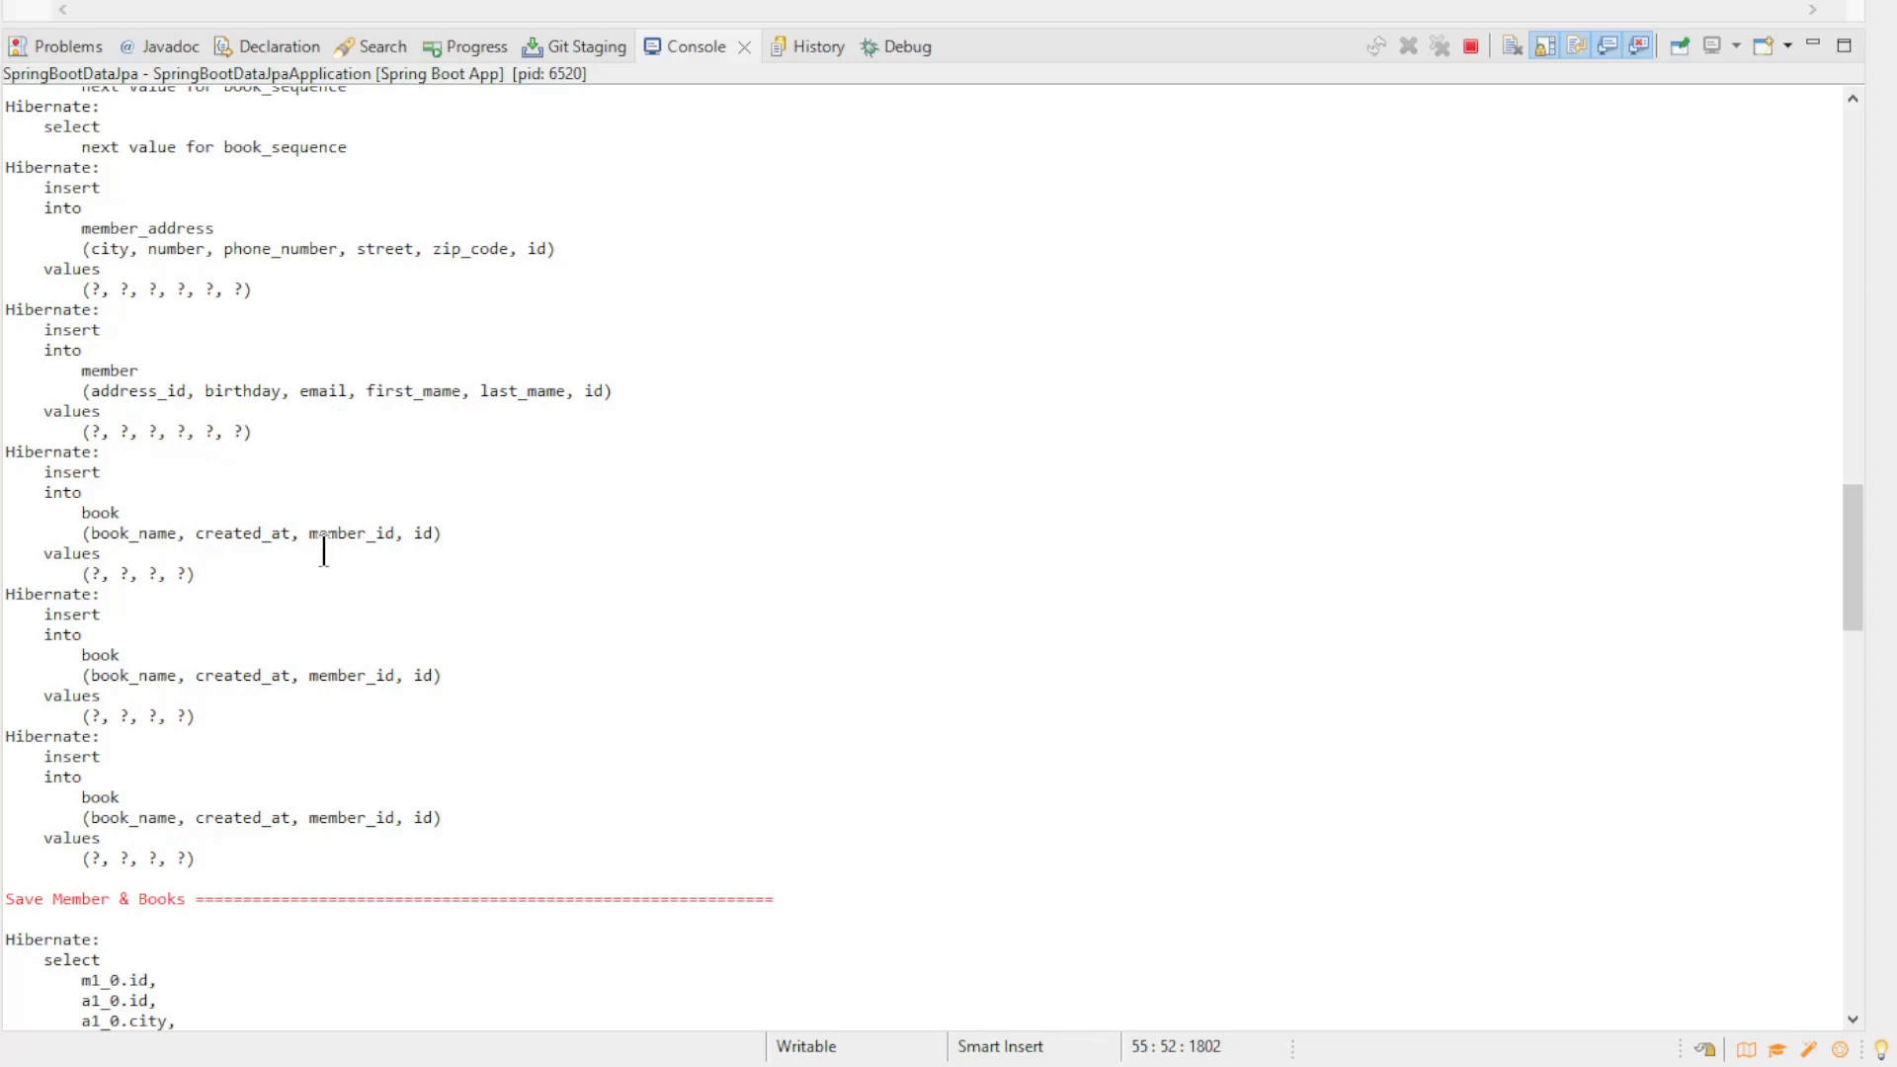
scroll(down, 3)
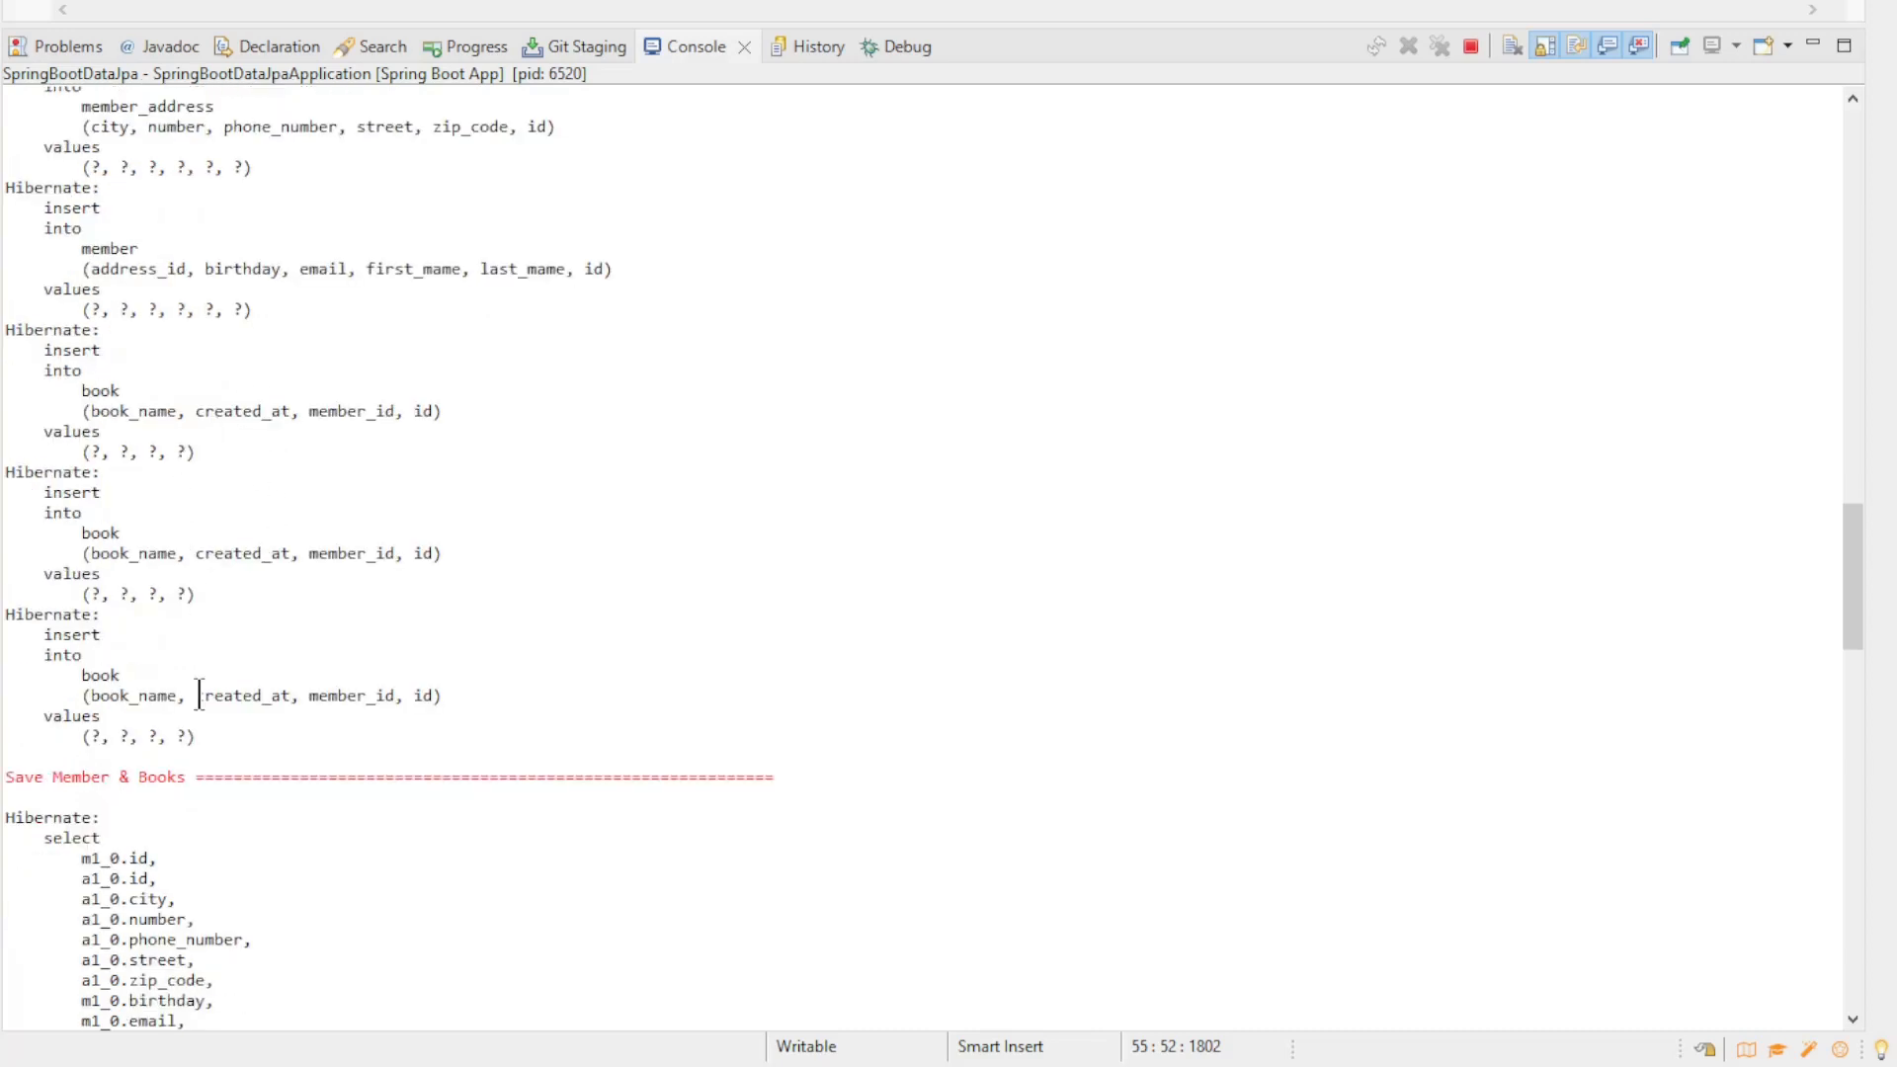
scroll(down, 3)
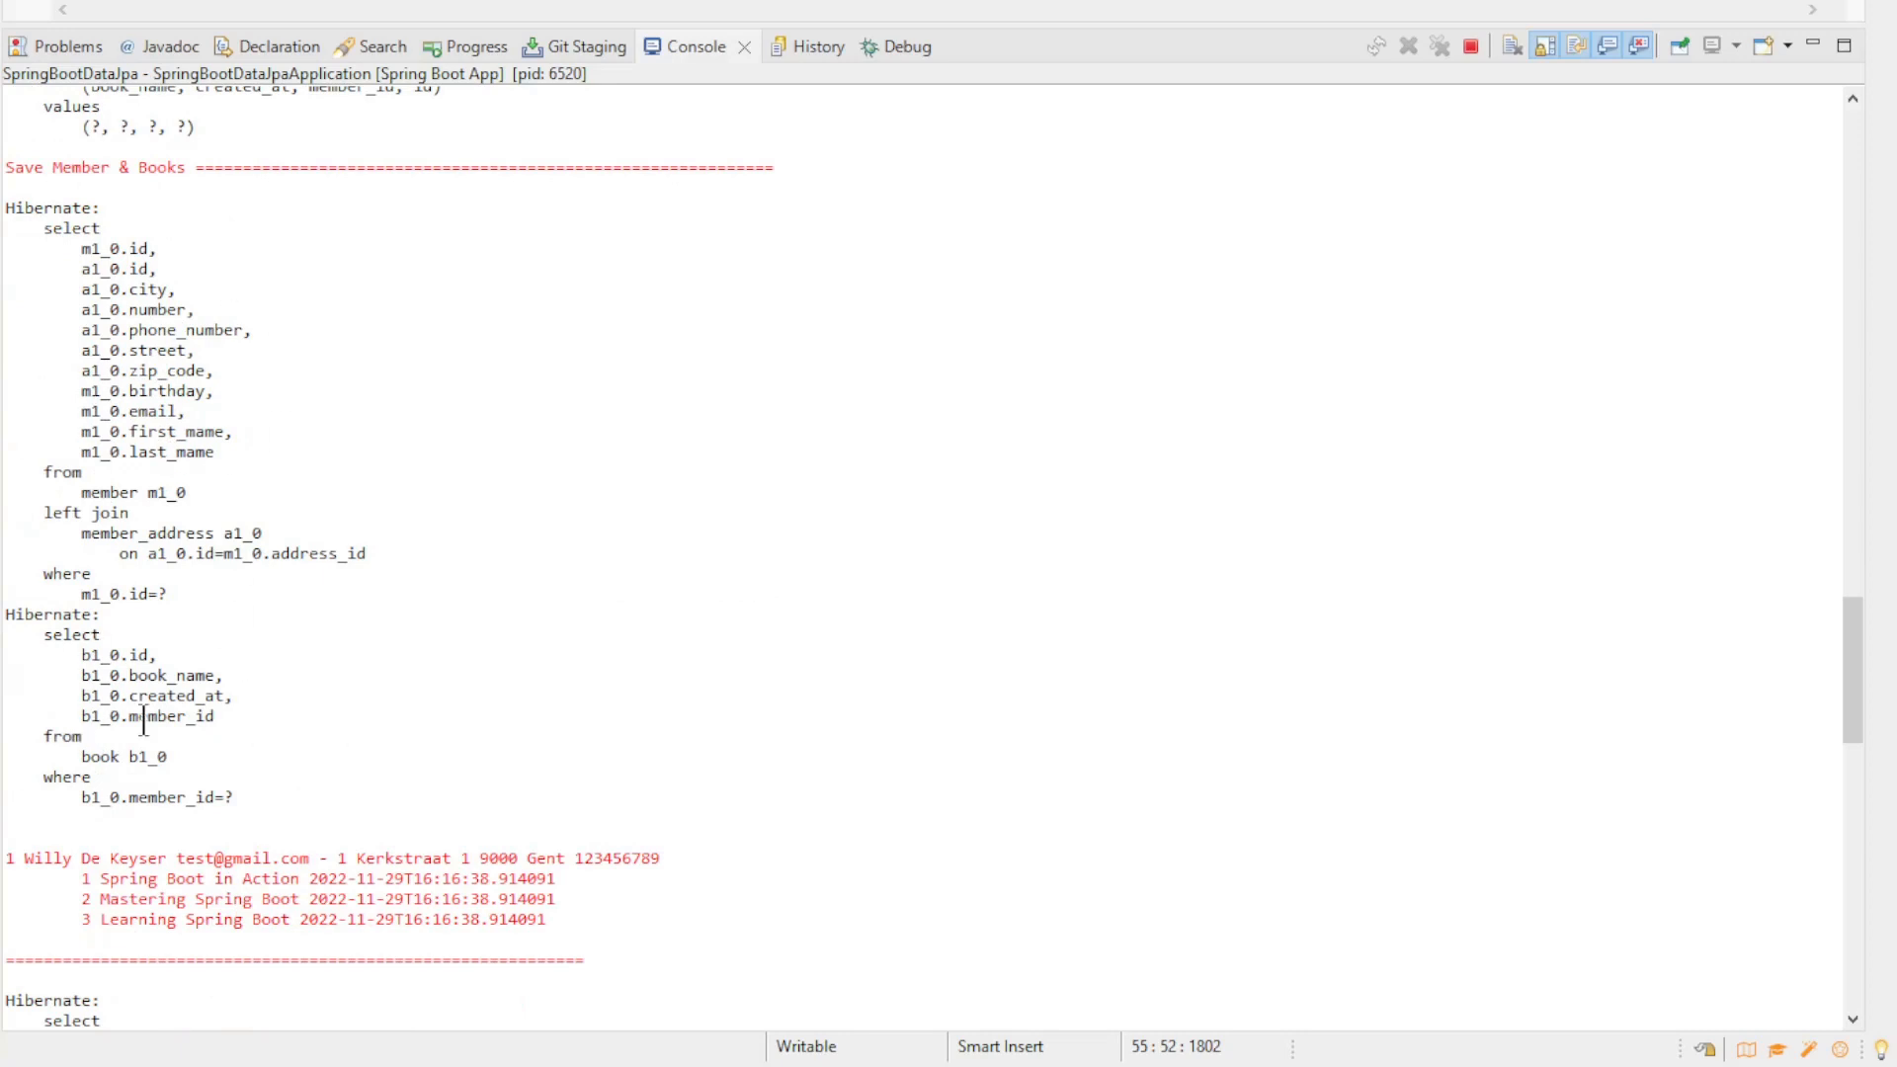
scroll(down, 3)
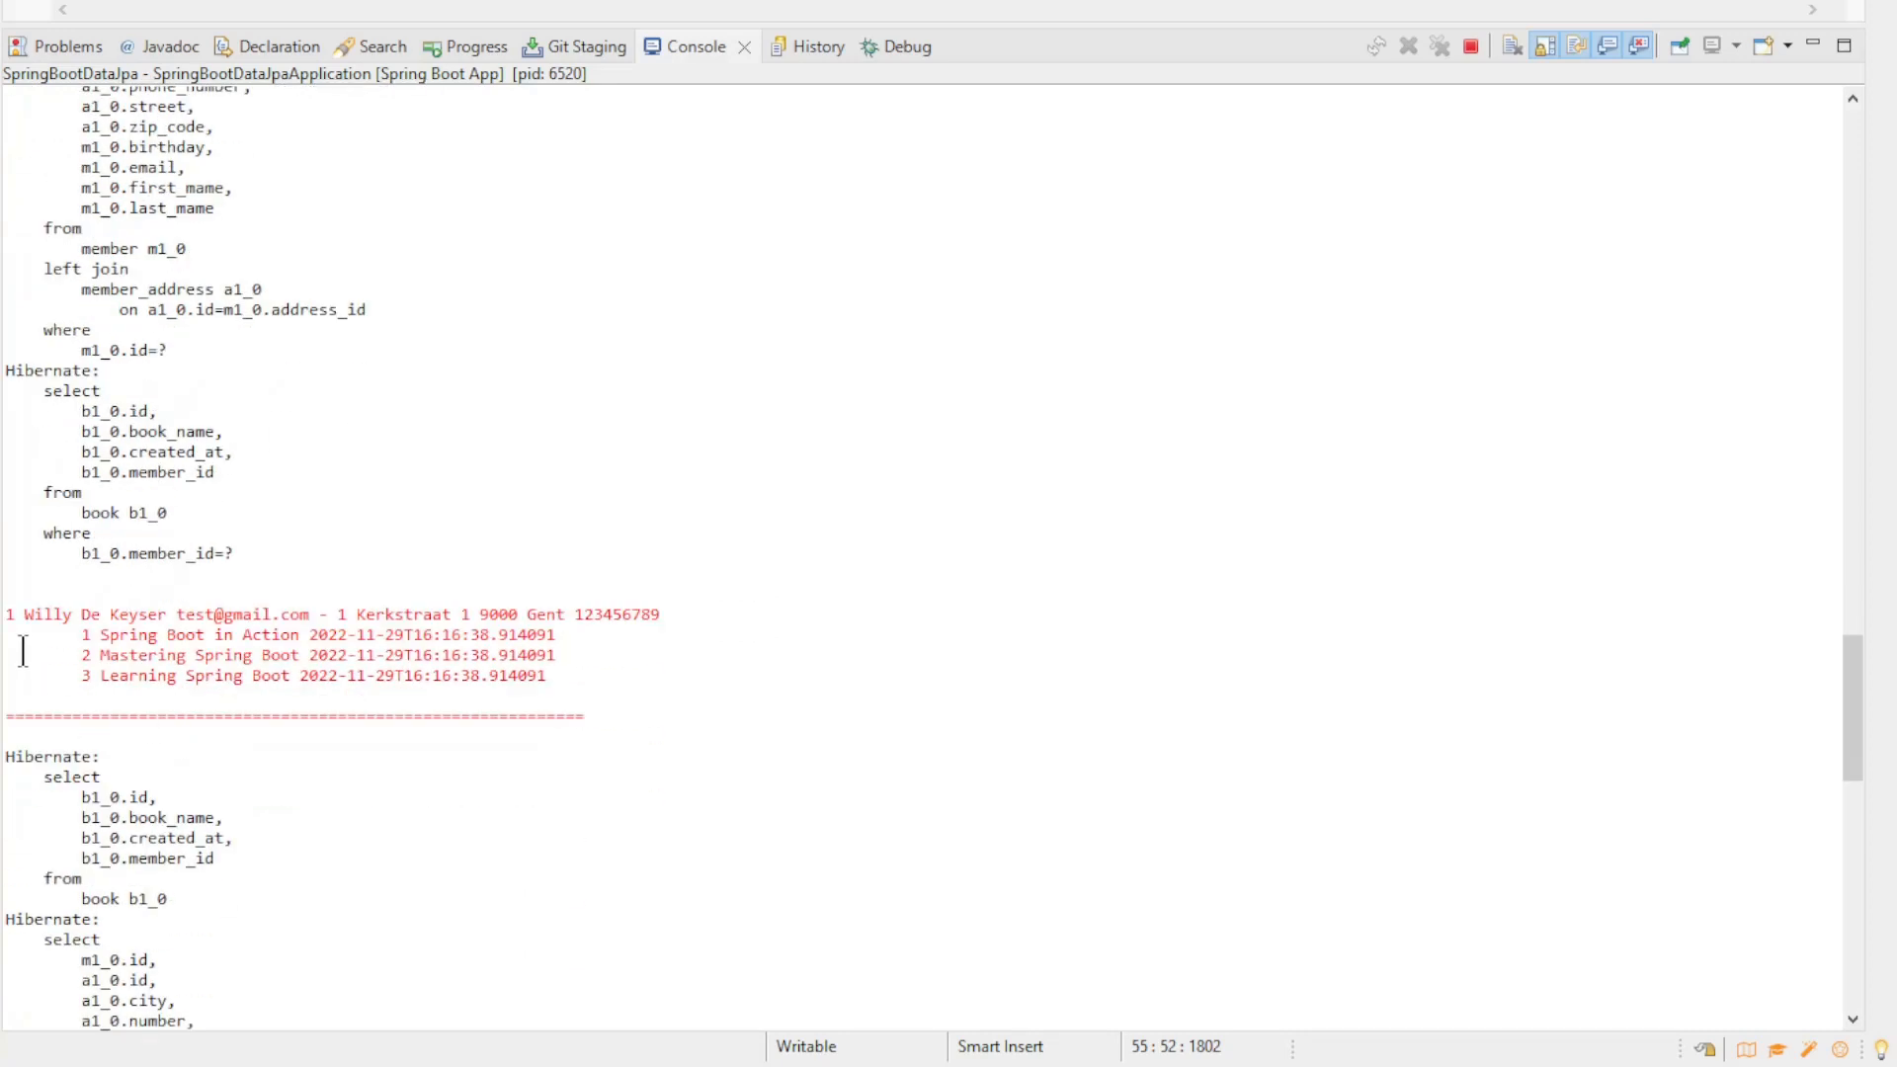
drag(6, 612, 541, 676)
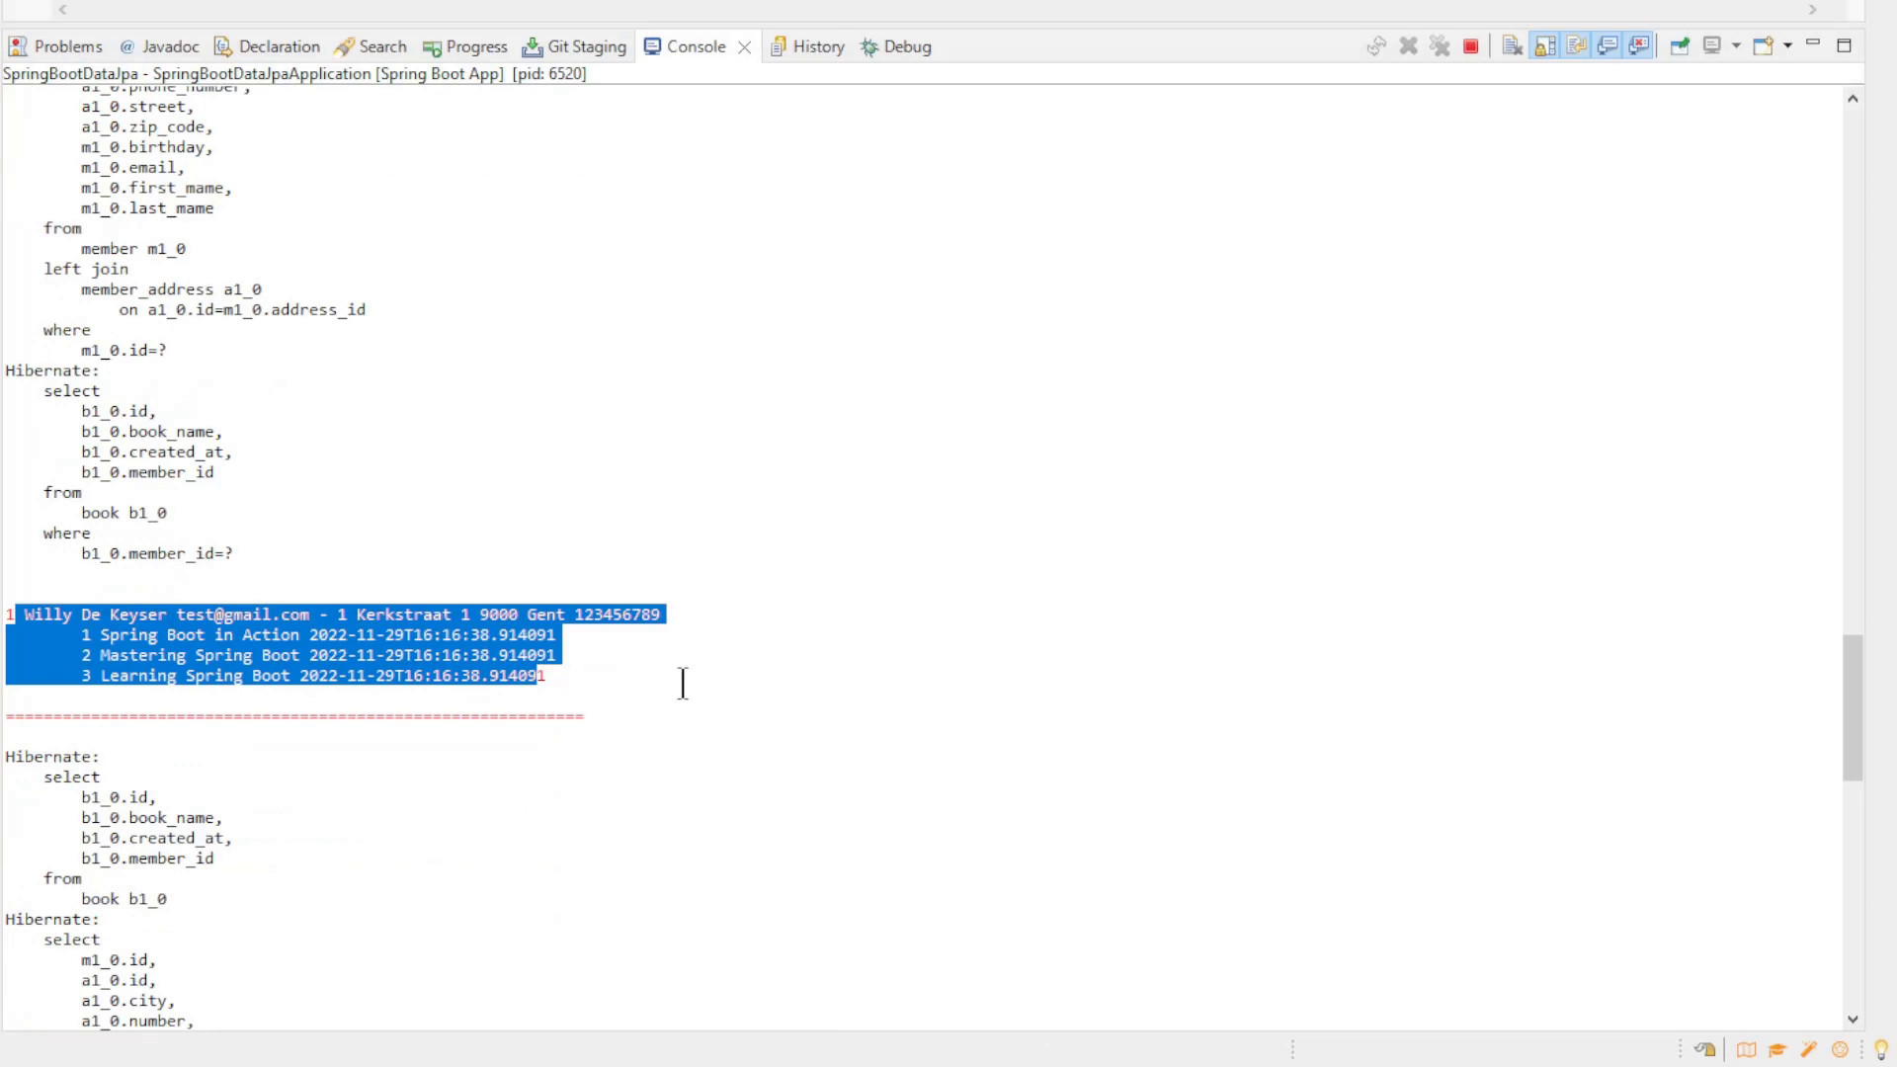
scroll(down, 3)
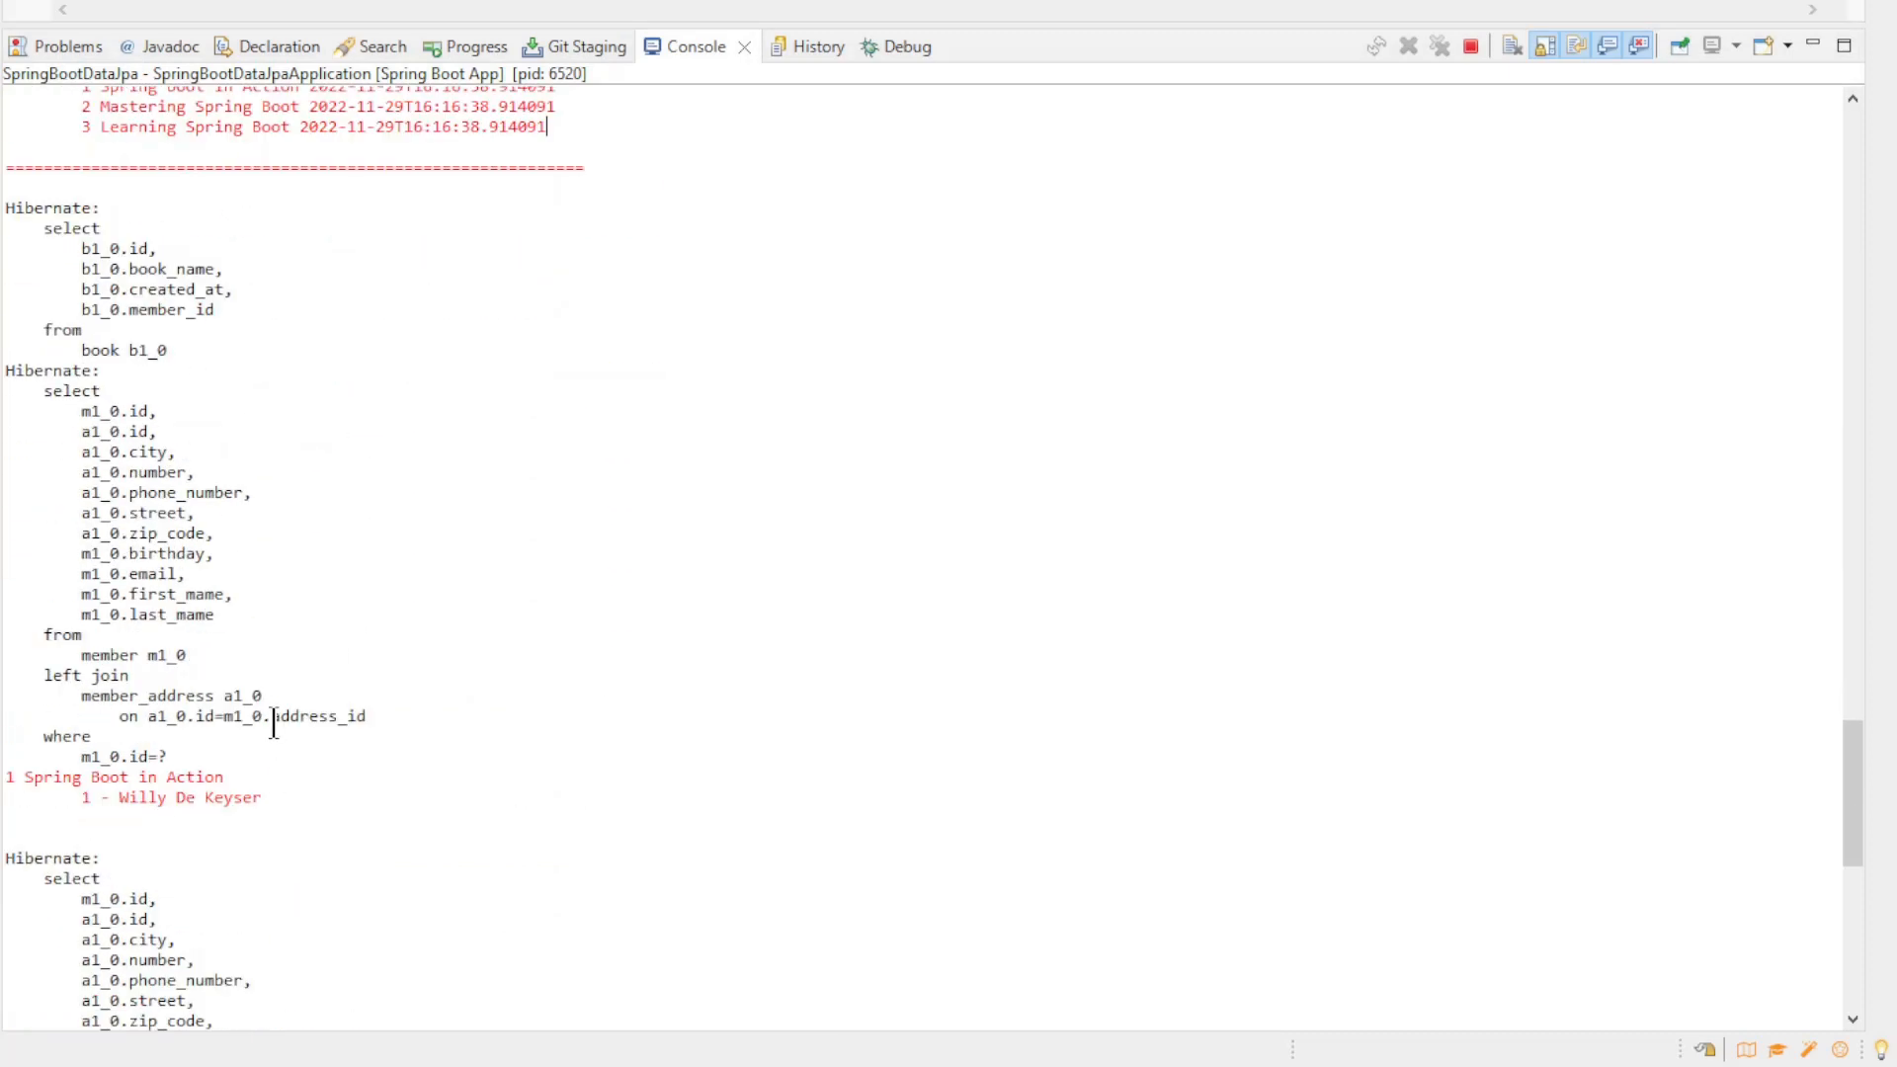
scroll(down, 3)
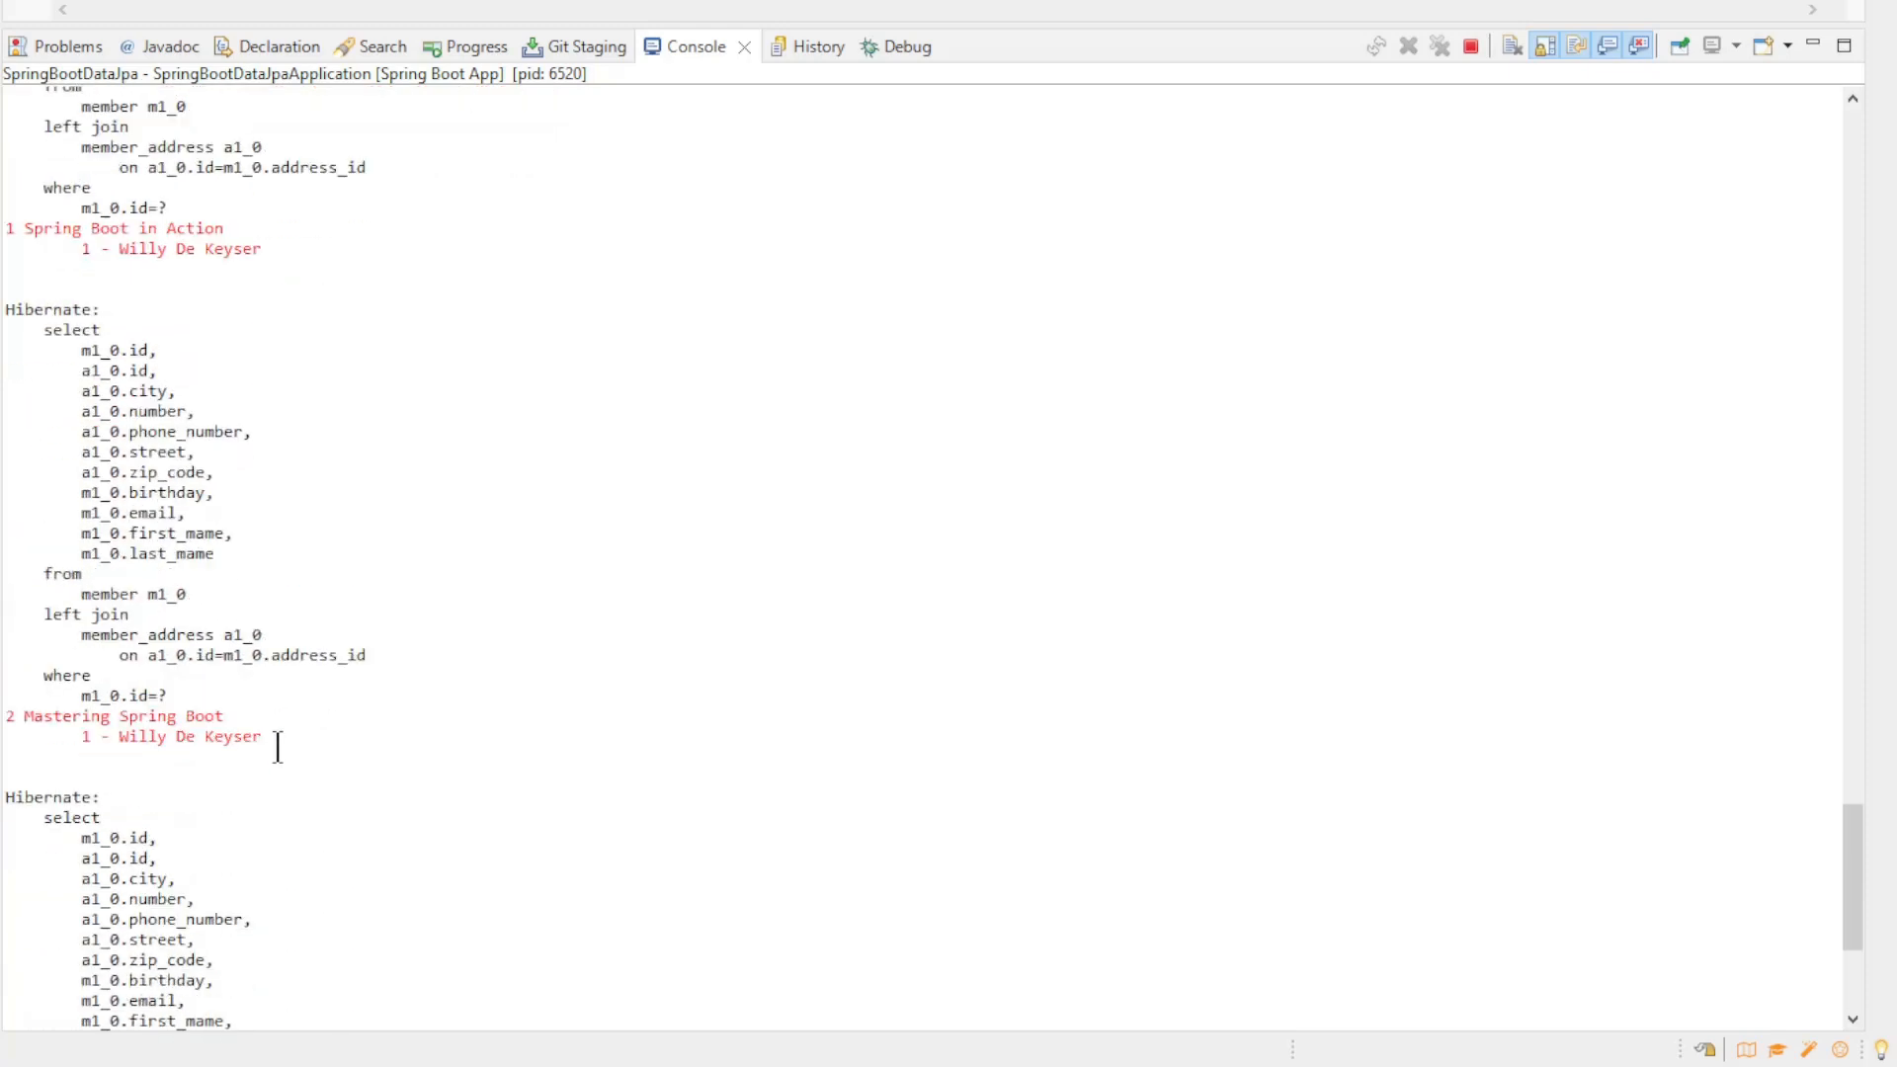